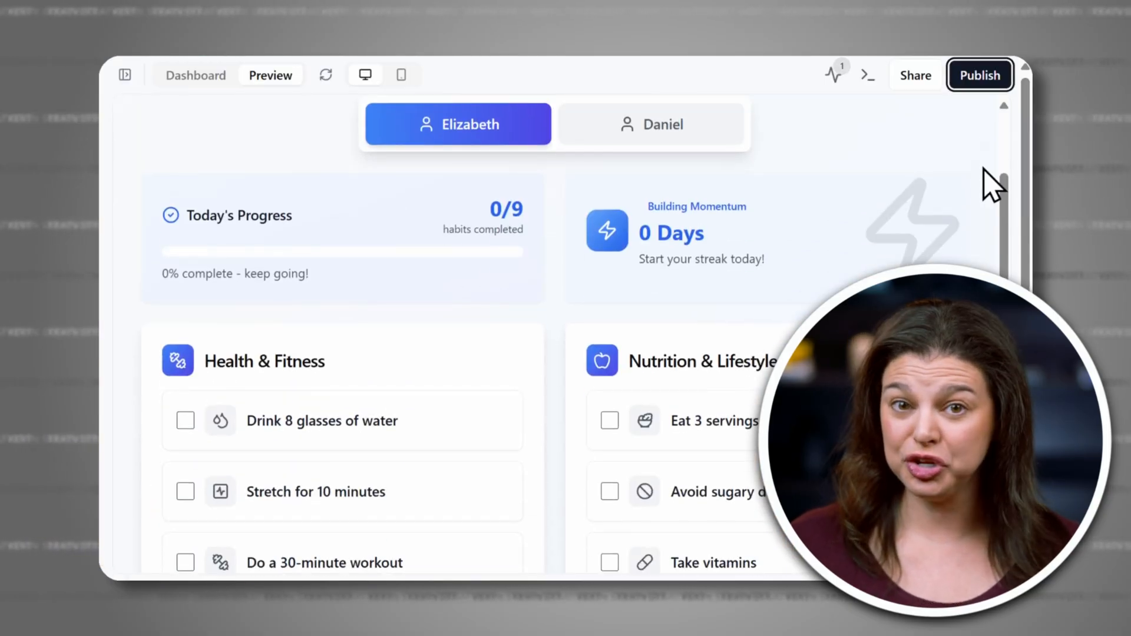
# Submit the habit tracker description so Base44 builds the Momentum app.
pyautogui.click(194, 75)
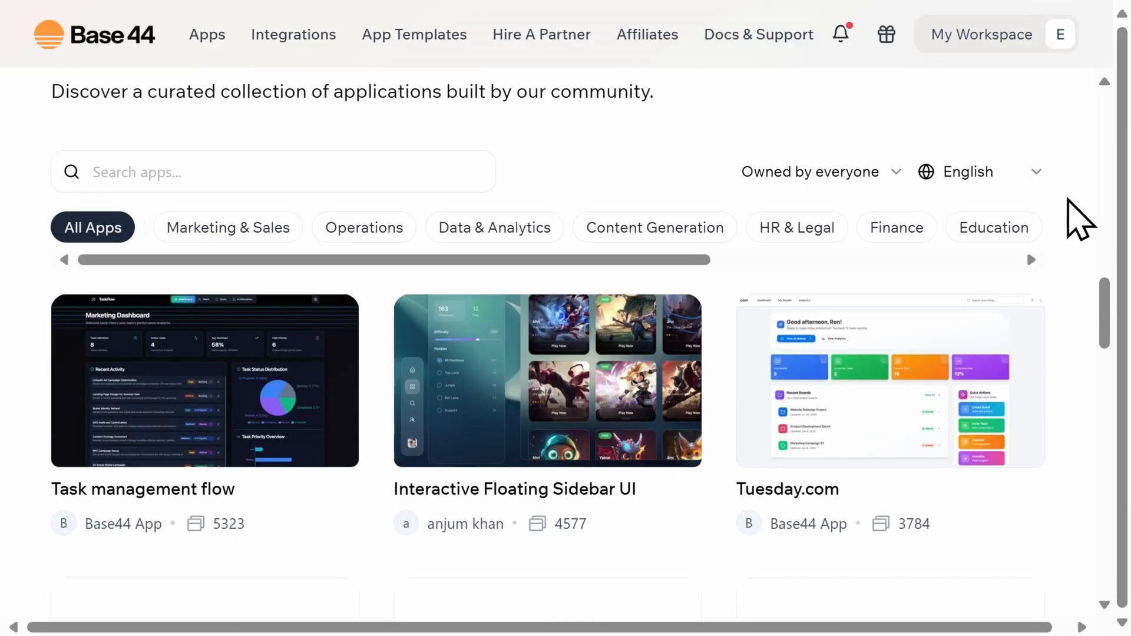
pyautogui.scroll(-3)
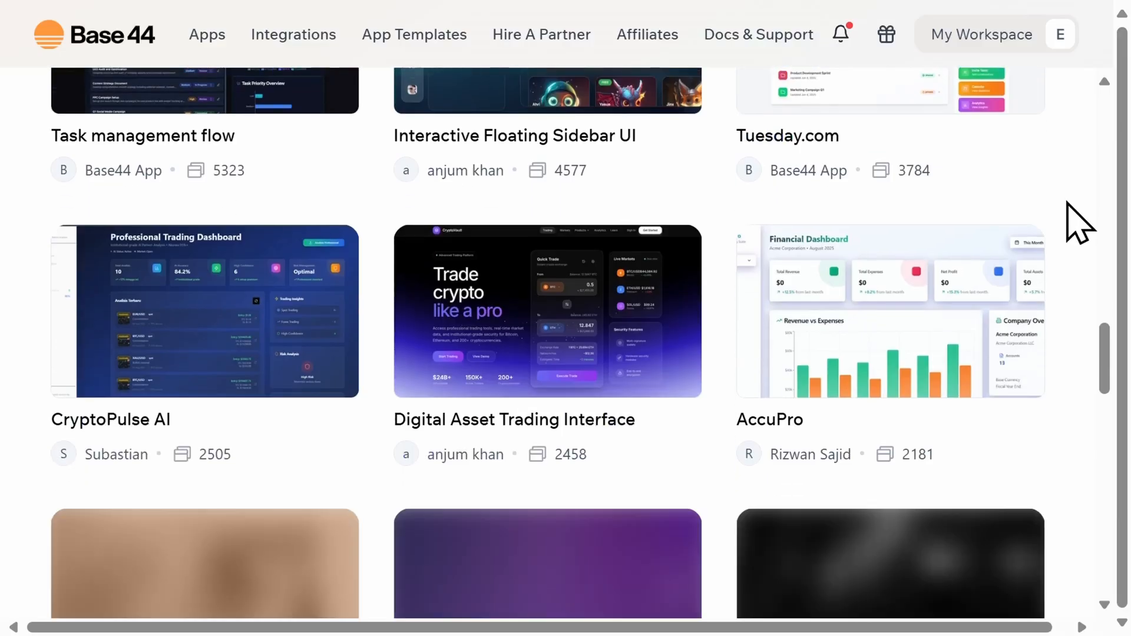
pyautogui.scroll(-3)
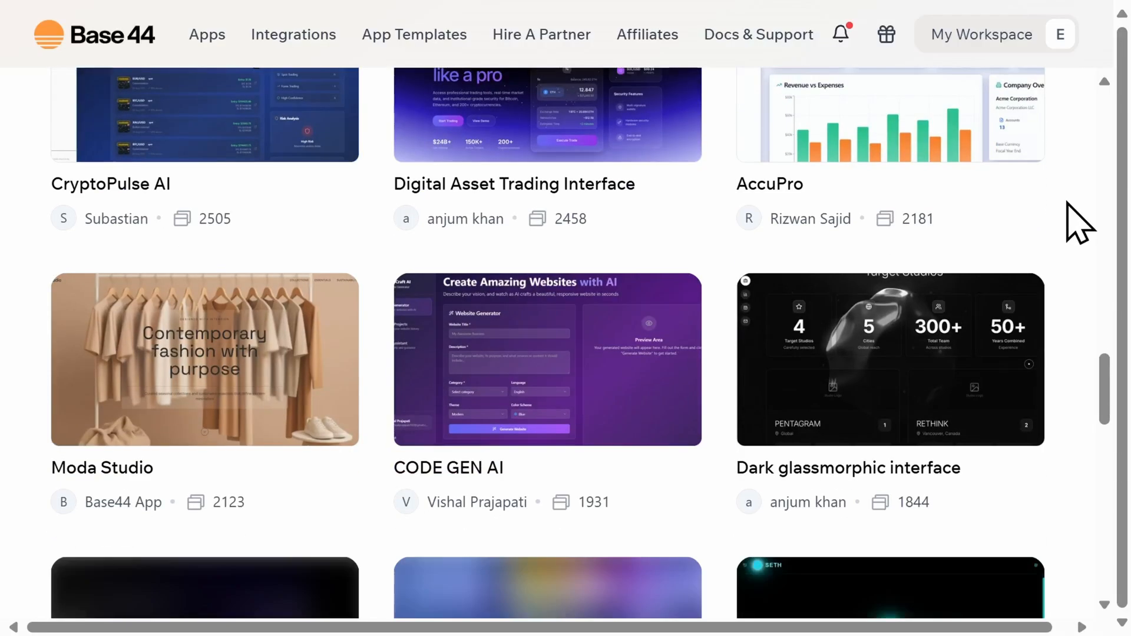
pyautogui.scroll(-3)
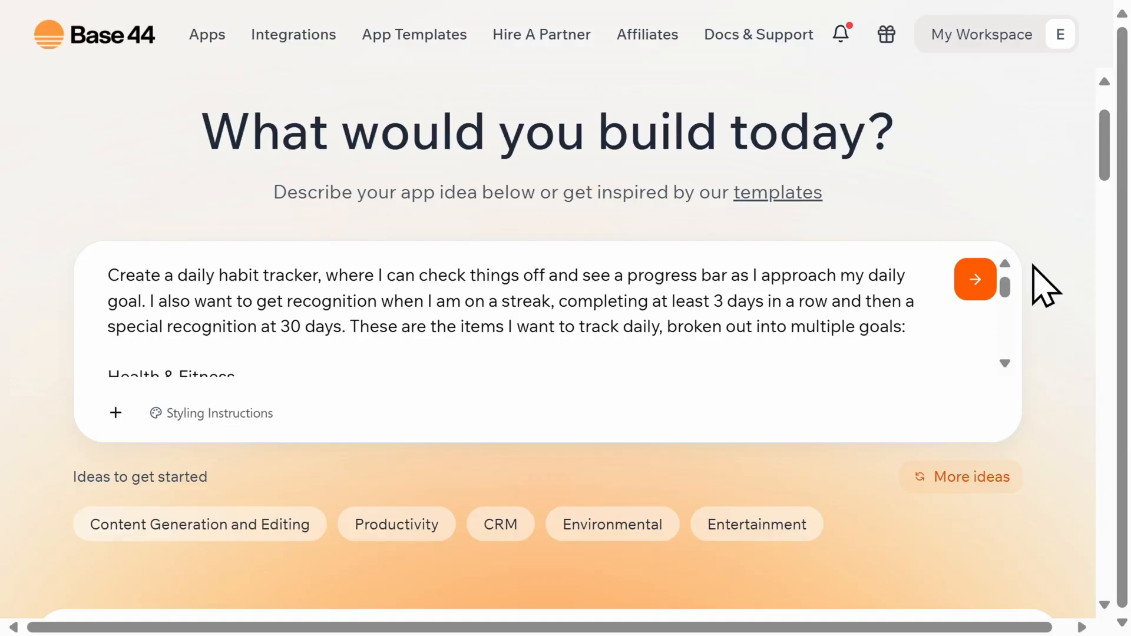
pyautogui.moveTo(1013, 303)
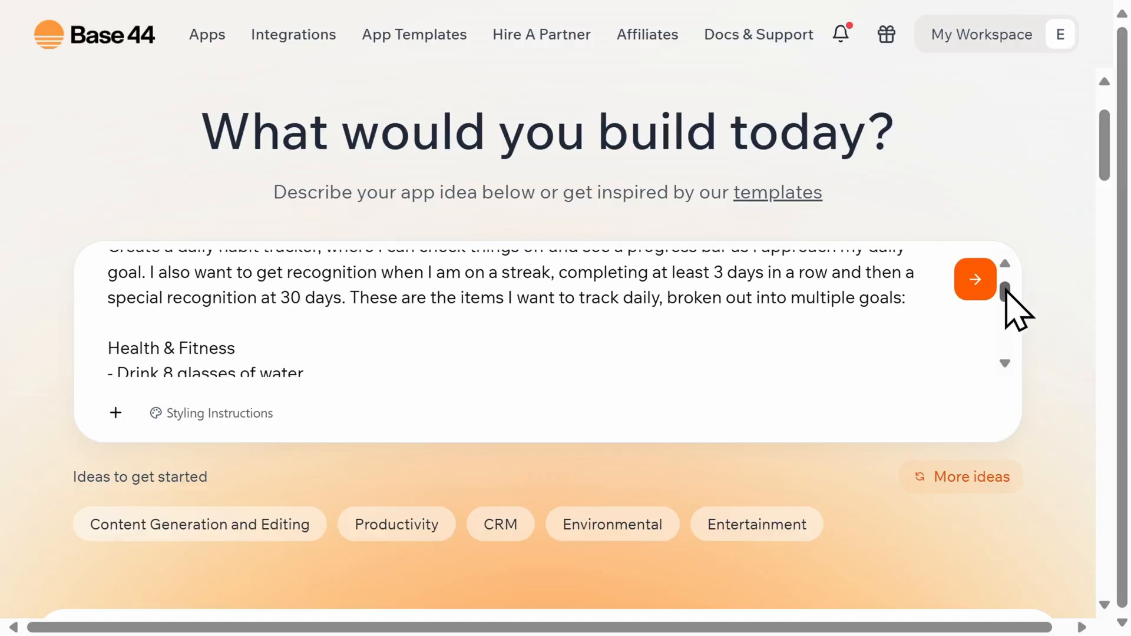
pyautogui.scroll(-3)
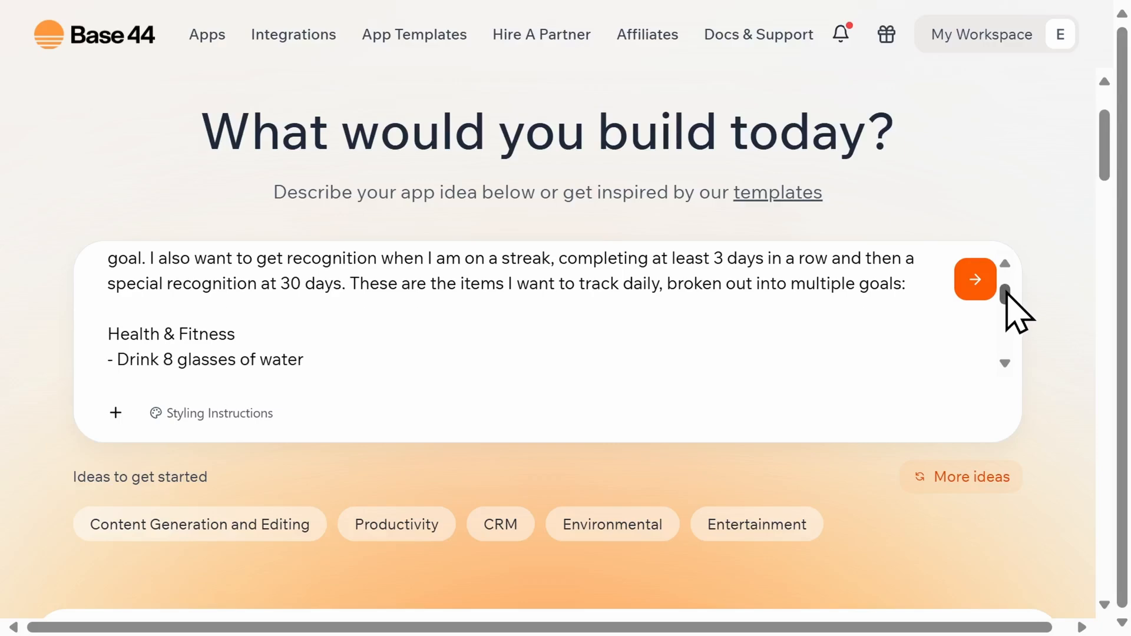
pyautogui.scroll(-3)
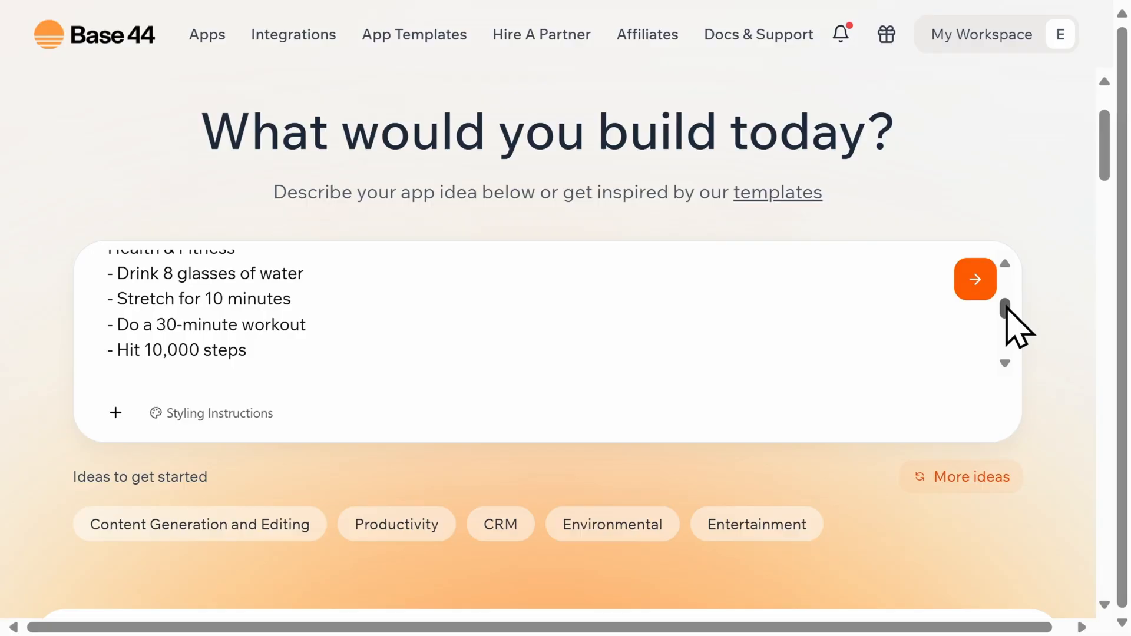
pyautogui.scroll(-3)
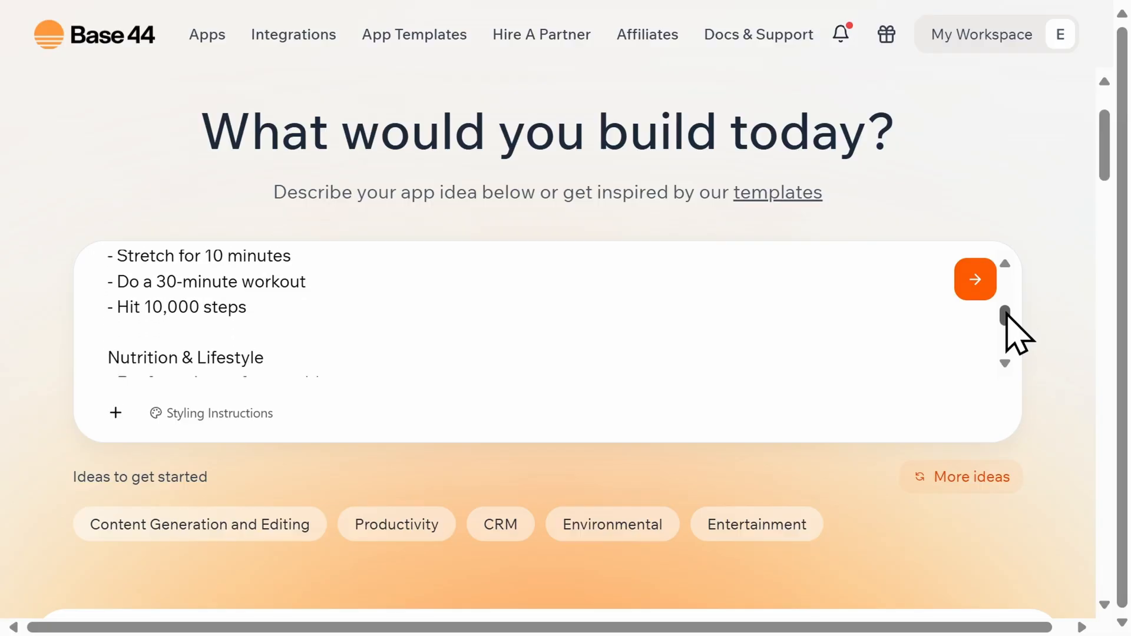
pyautogui.scroll(-3)
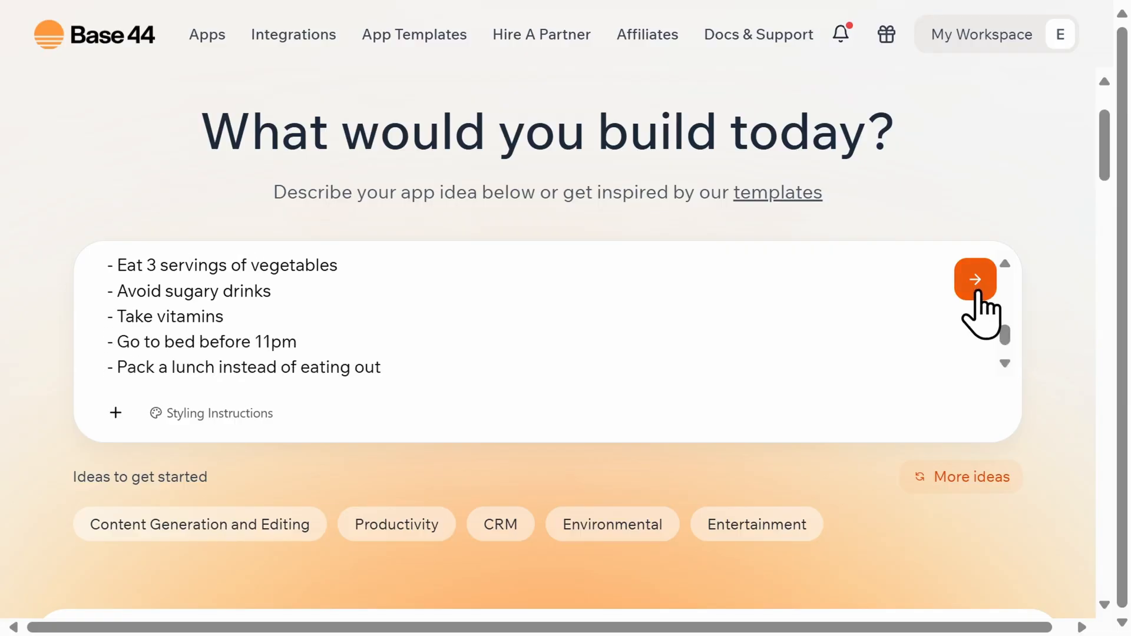
pyautogui.moveTo(974, 279)
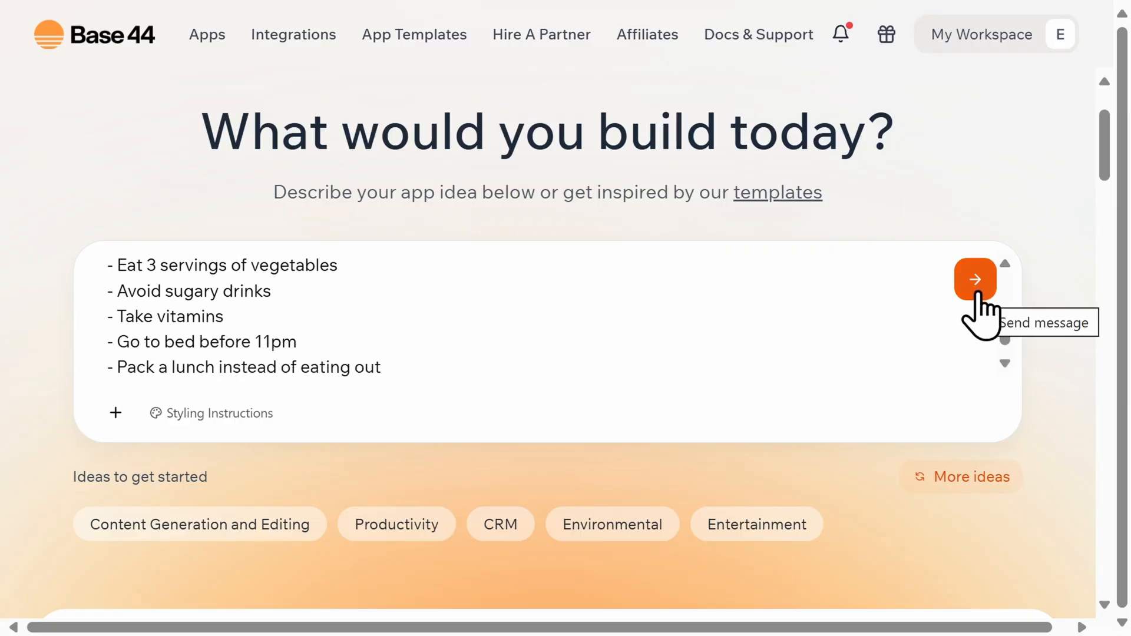
pyautogui.click(974, 279)
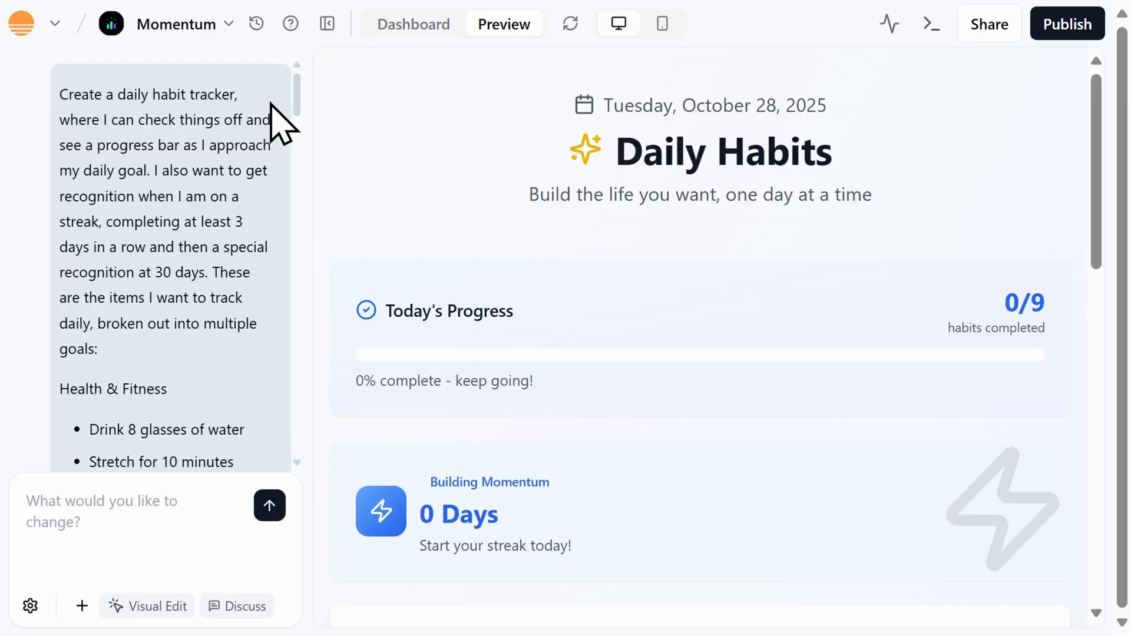
# Review the generated Daily Habits page full-width with the chat panel hidden, then restore the panel.
pyautogui.scroll(-3)
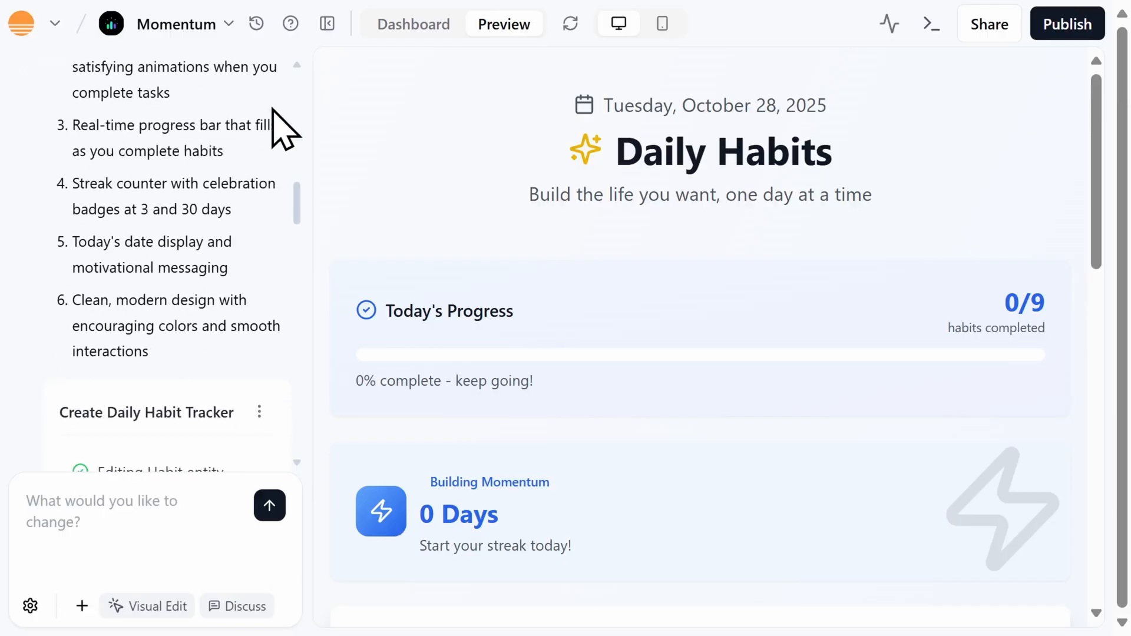
pyautogui.scroll(-3)
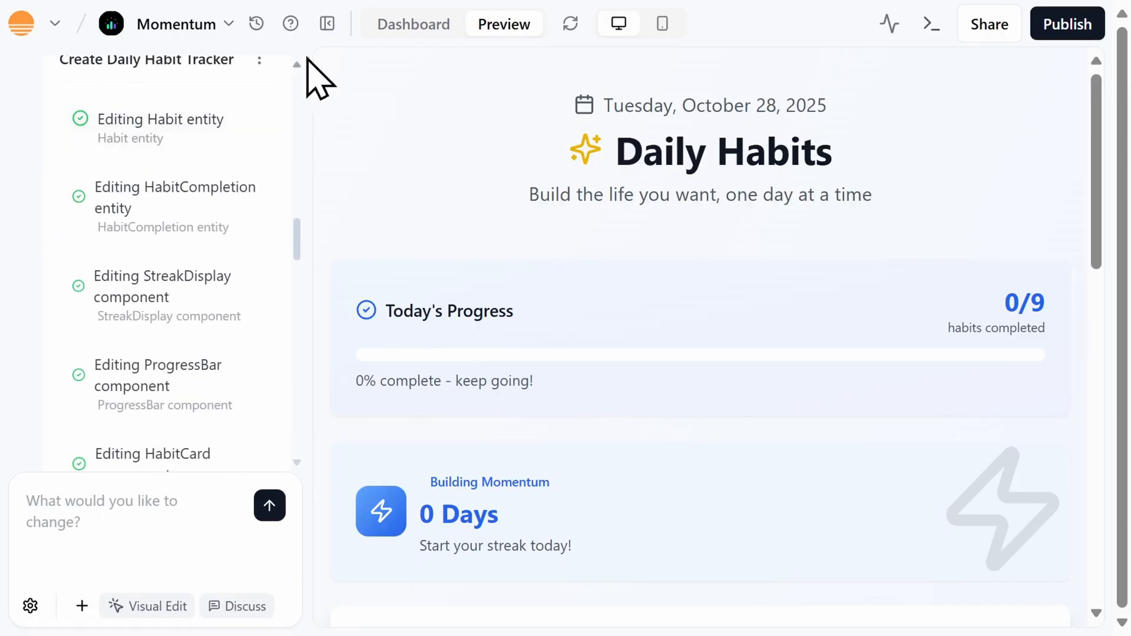
pyautogui.click(327, 24)
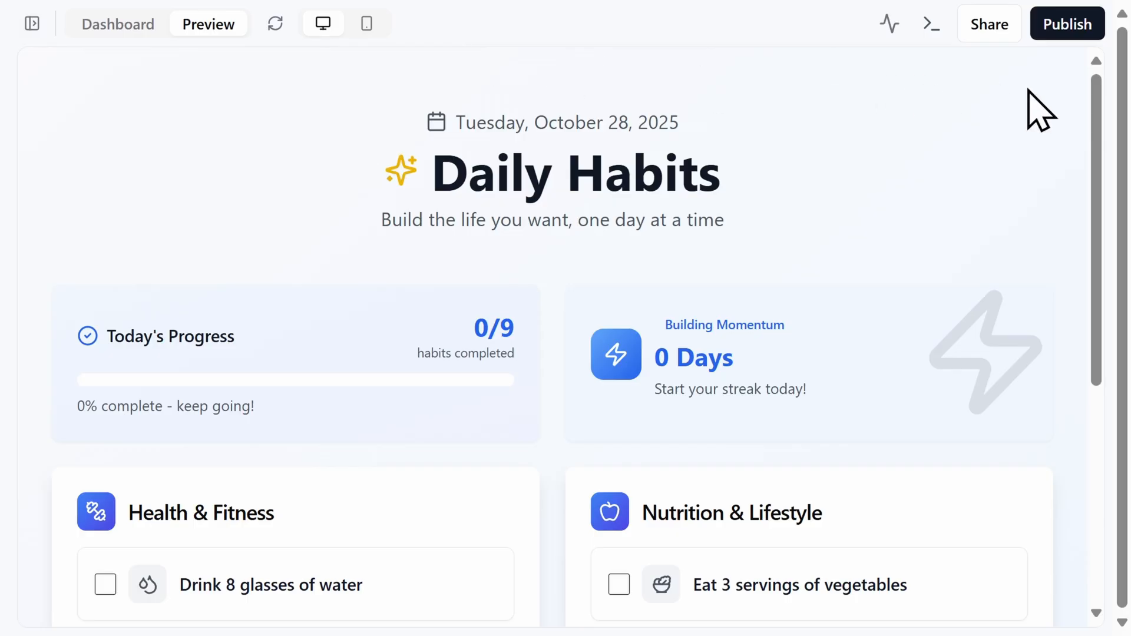
pyautogui.click(366, 24)
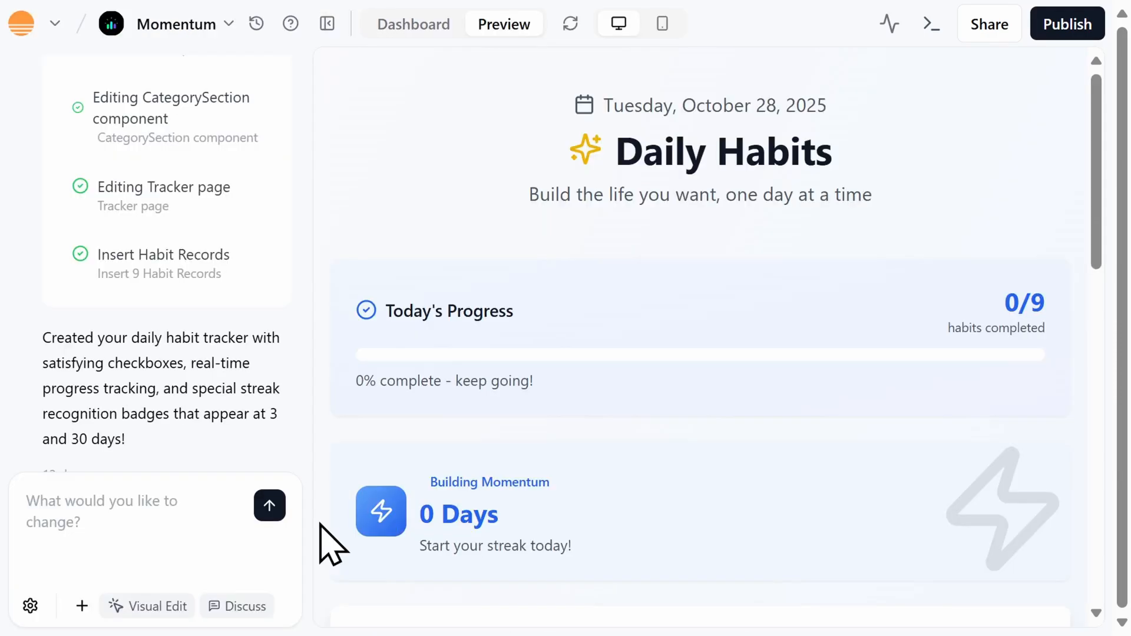
# Ask the builder to replace the quote with "You've got this – keep it up!".
pyautogui.click(102, 512)
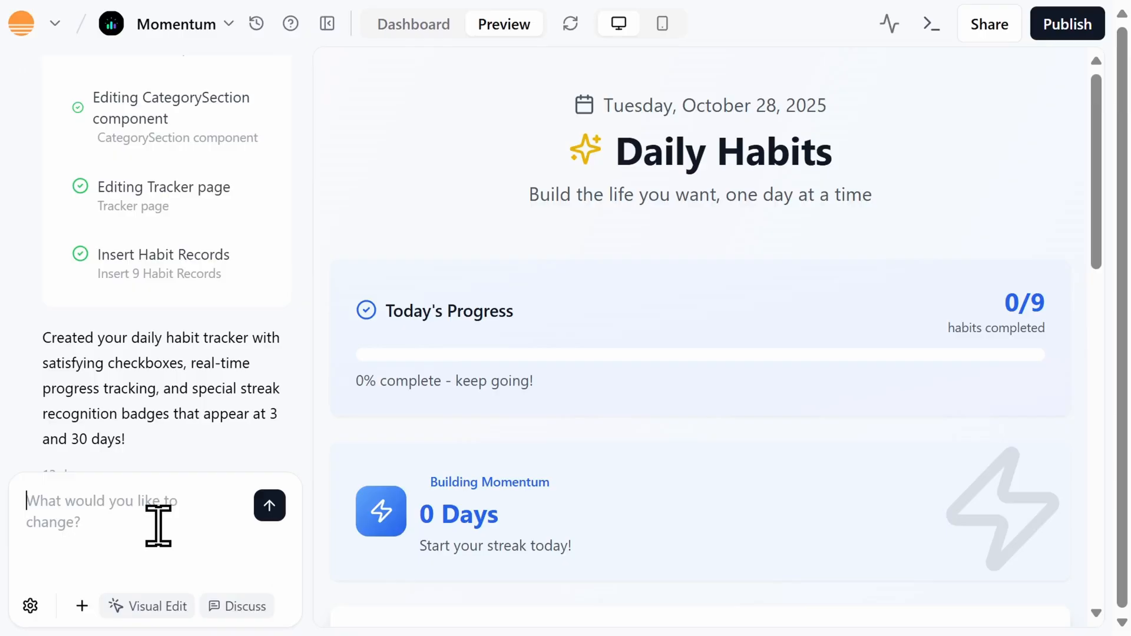
pyautogui.write('Change this quote; "Build the life you want, one day at a time" to "You\'ve got this – keep it up!"')
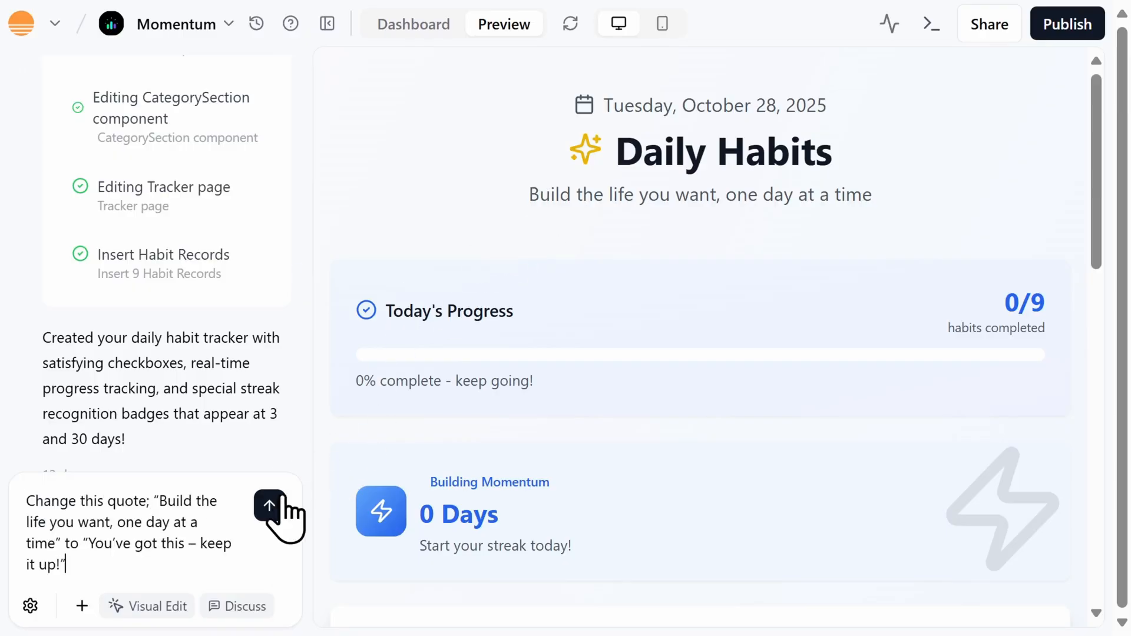
pyautogui.click(269, 506)
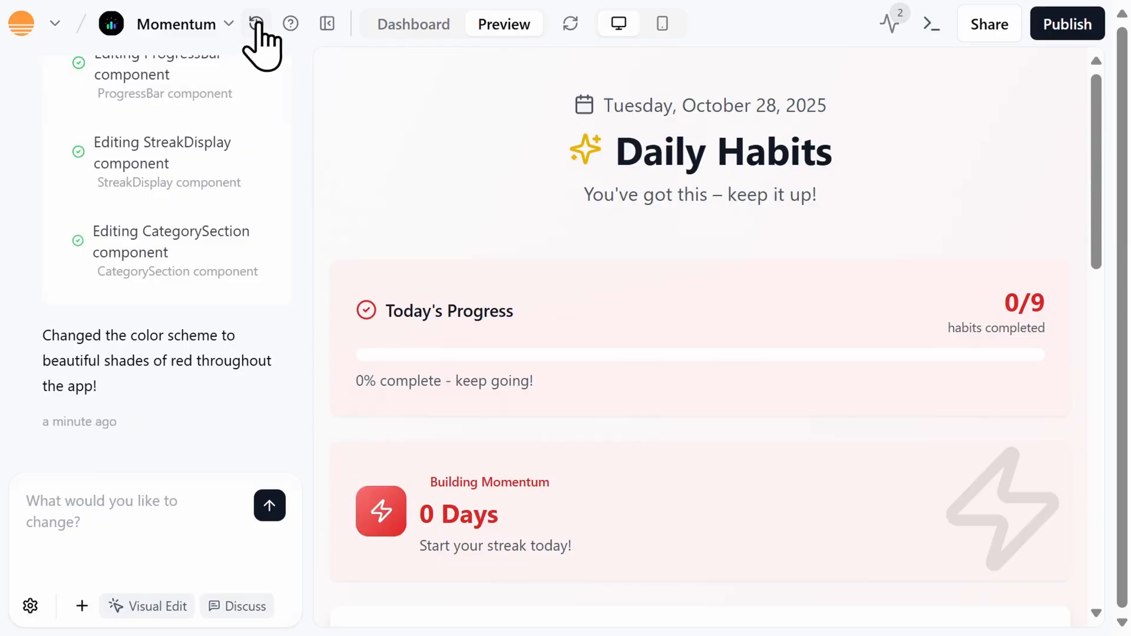
# Restore the 'Update motivational quote' version from Version History and confirm.
pyautogui.click(255, 23)
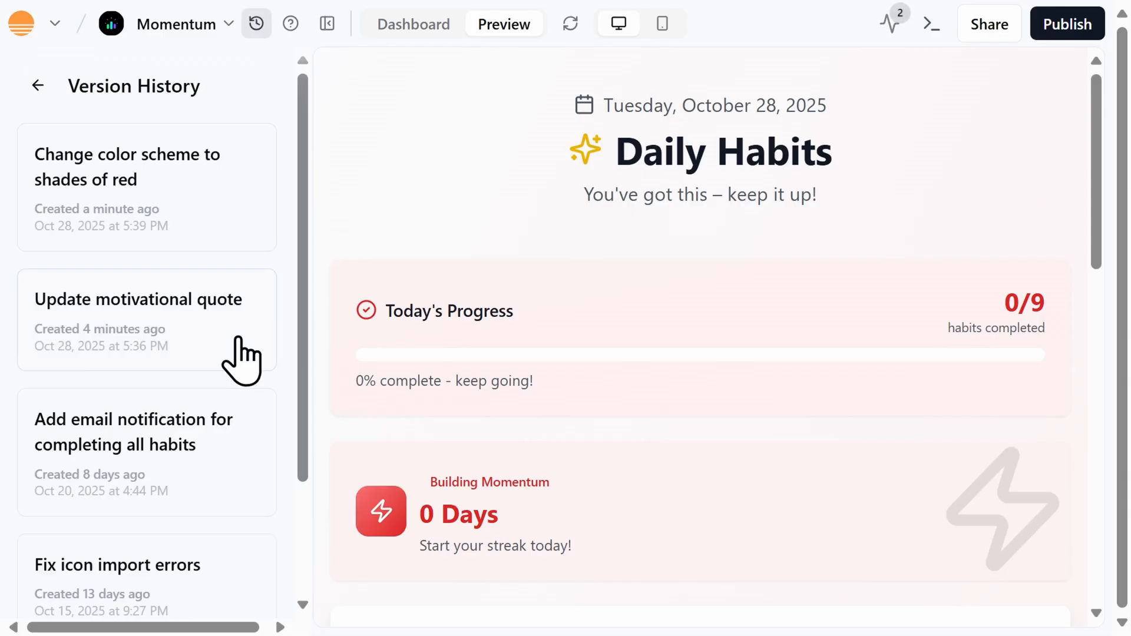
pyautogui.click(139, 317)
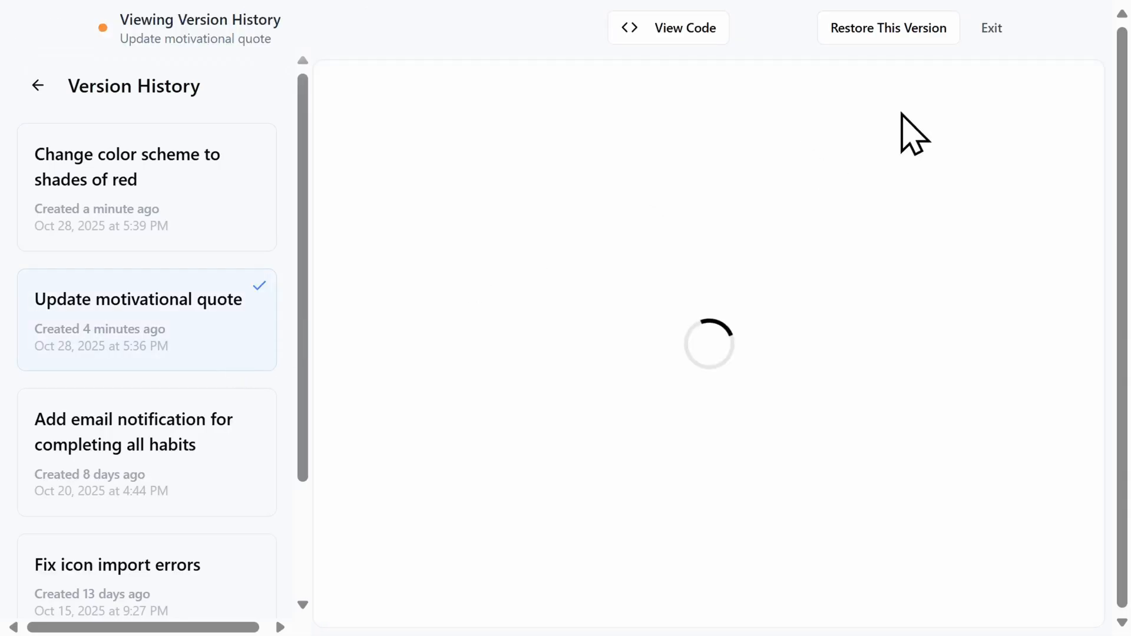
pyautogui.click(888, 27)
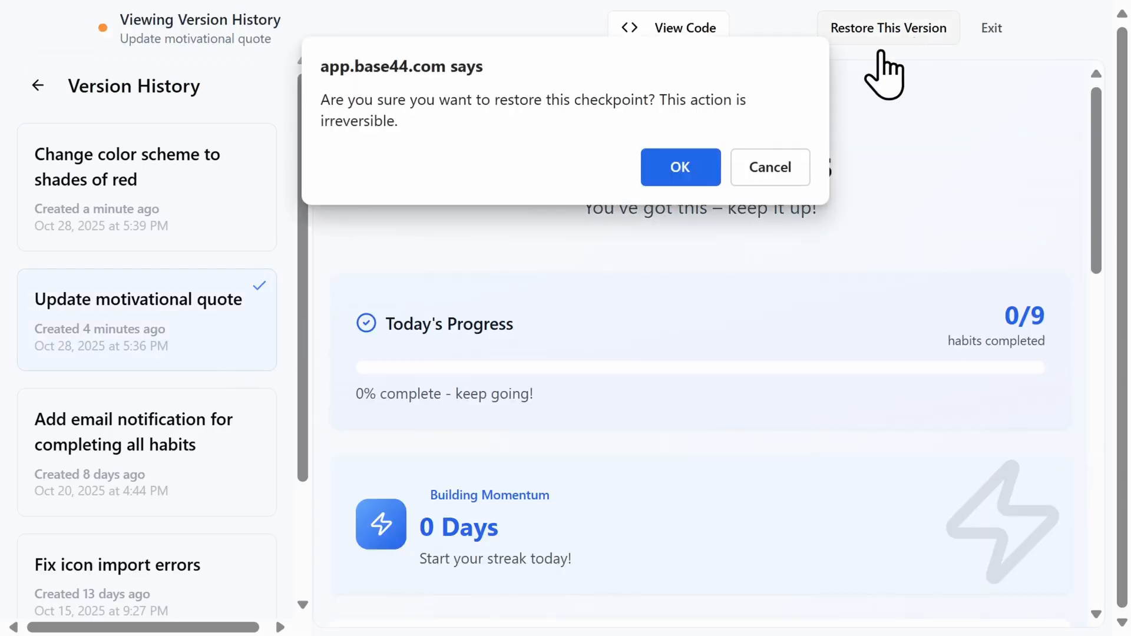
pyautogui.click(679, 166)
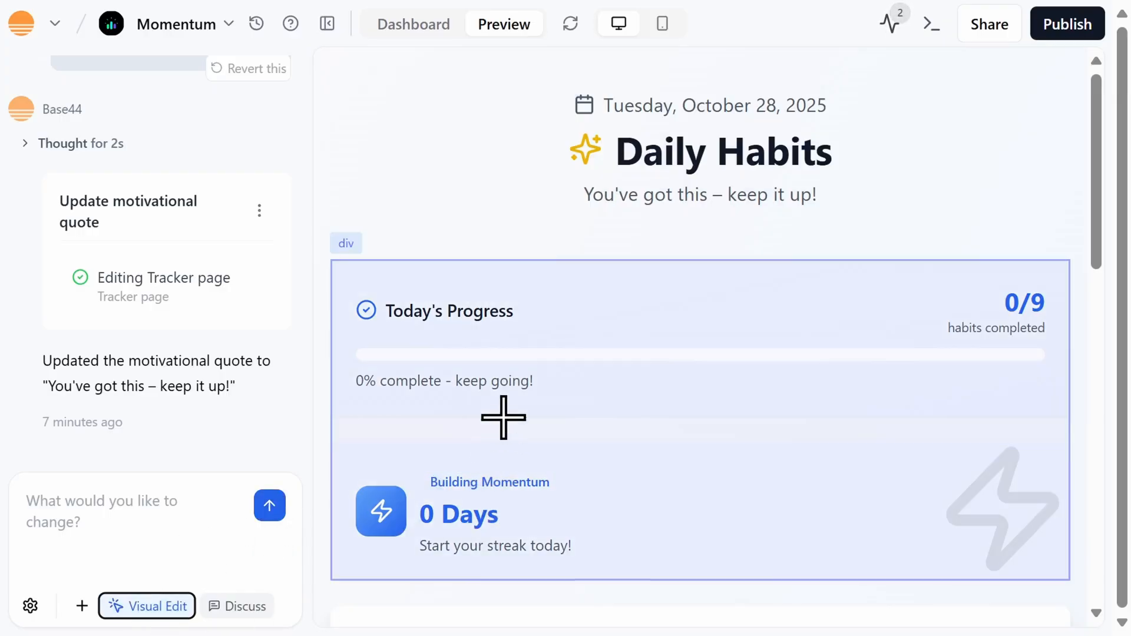
# Select the Today's Progress heading and draft a request to put the daughter's photo at the page bottom for motivation.
pyautogui.click(449, 311)
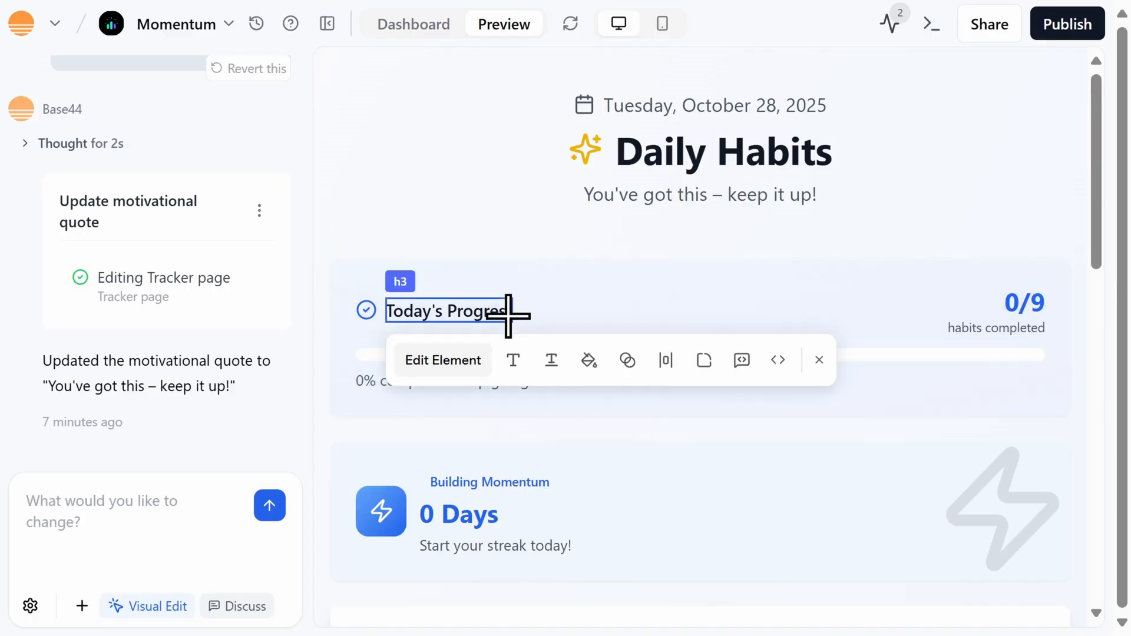
pyautogui.moveTo(512, 361)
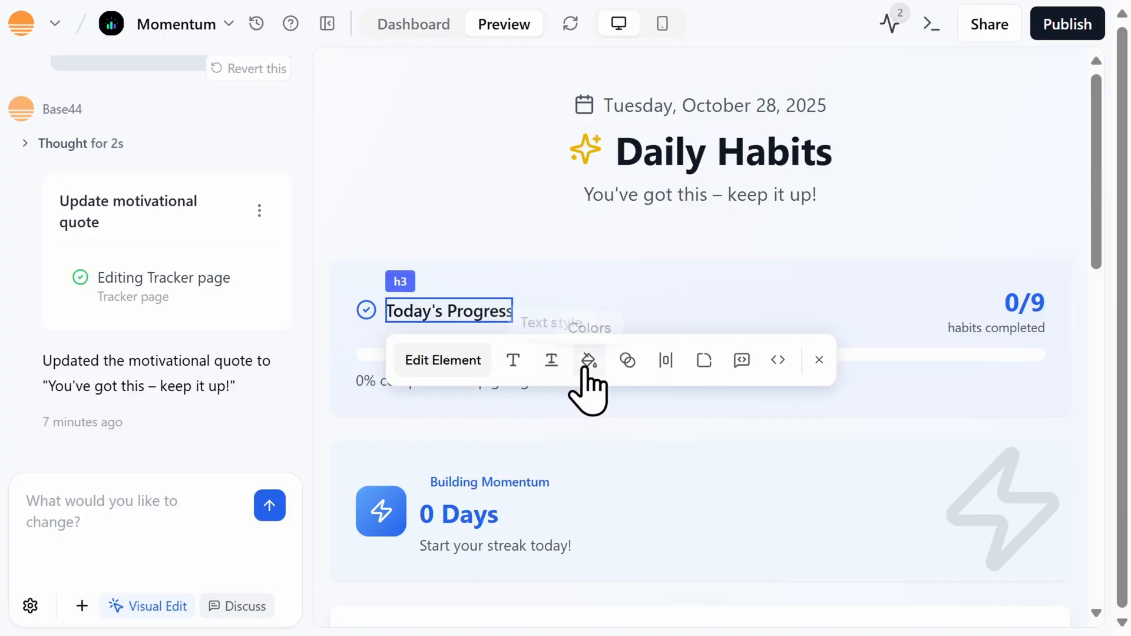
pyautogui.moveTo(664, 360)
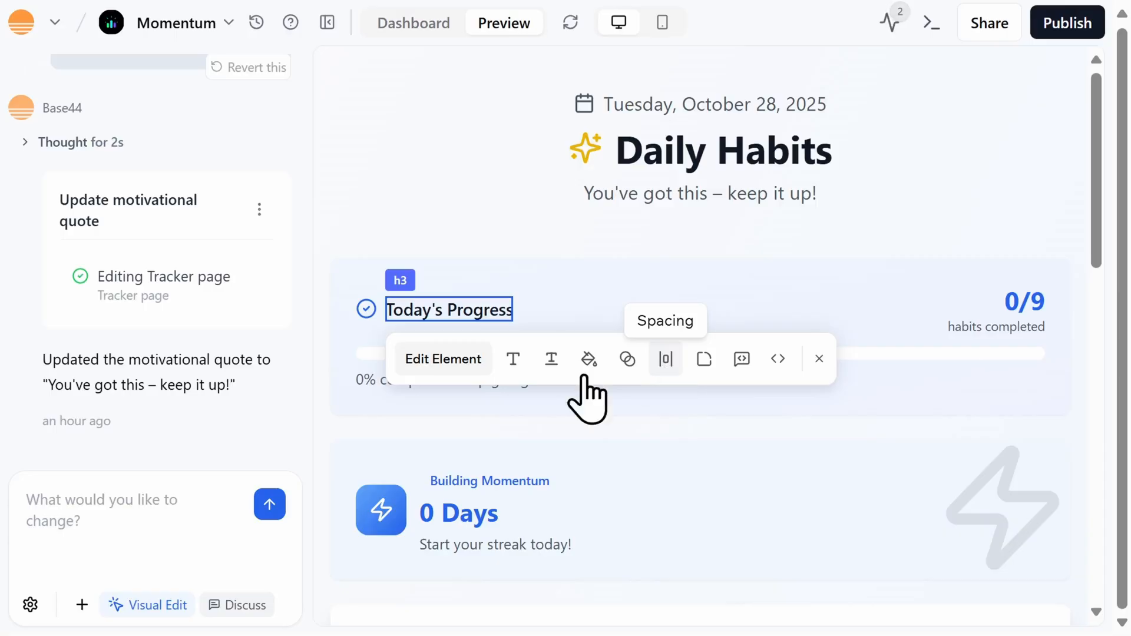
pyautogui.write('Put this picture of my daughter at the bottom of the page for motivation')
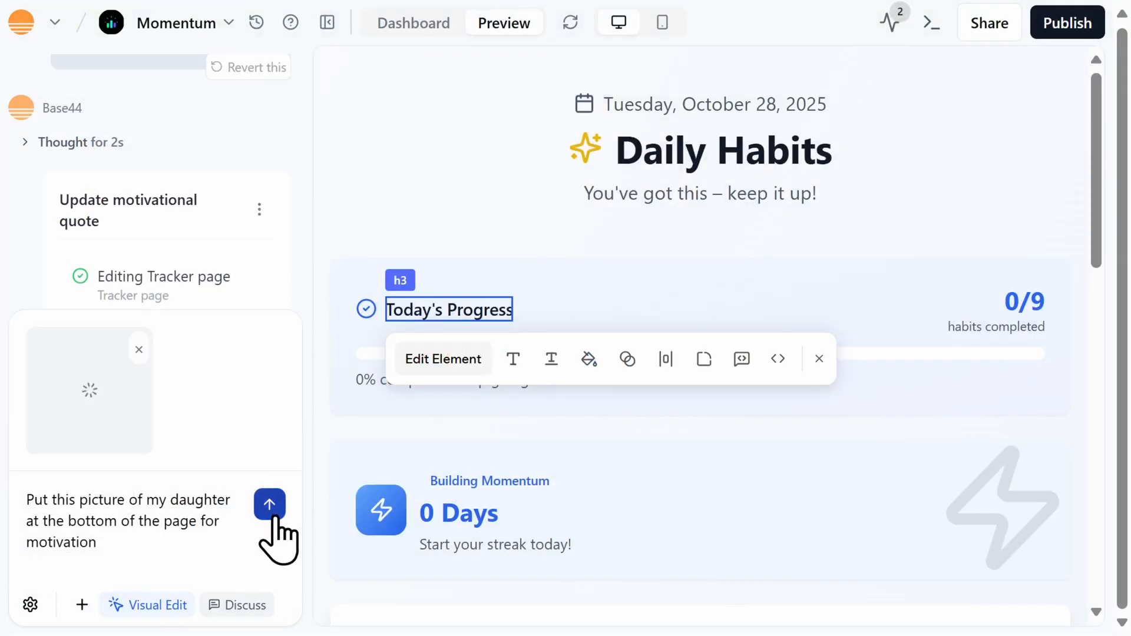
# Send the request so the daughter's photo card is added at the bottom of the tracker page.
pyautogui.click(268, 503)
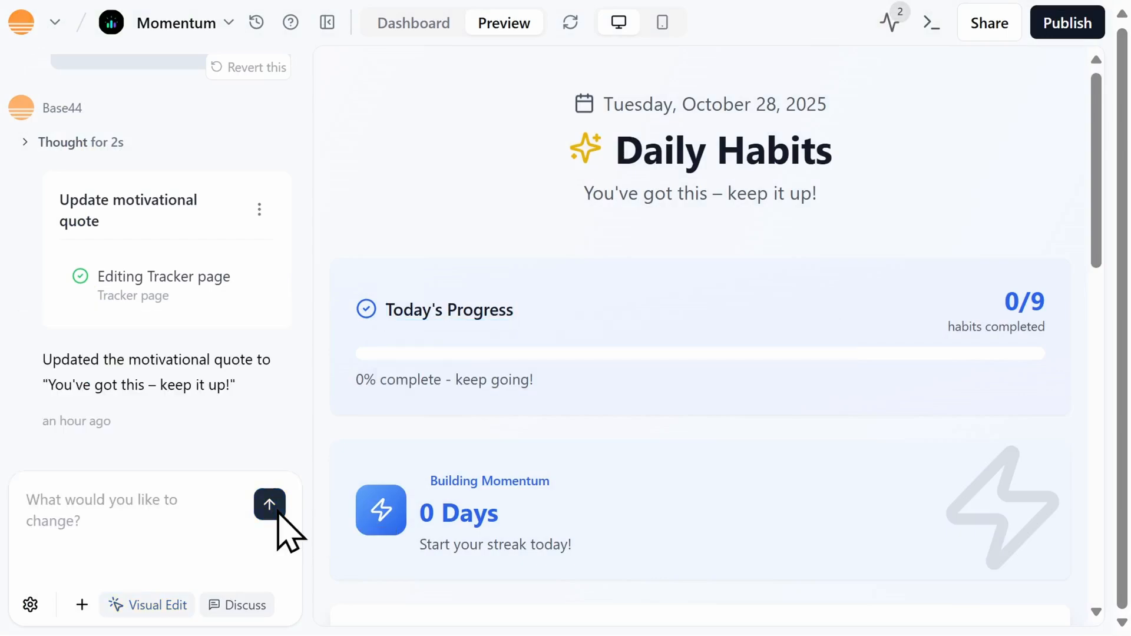
pyautogui.click(268, 504)
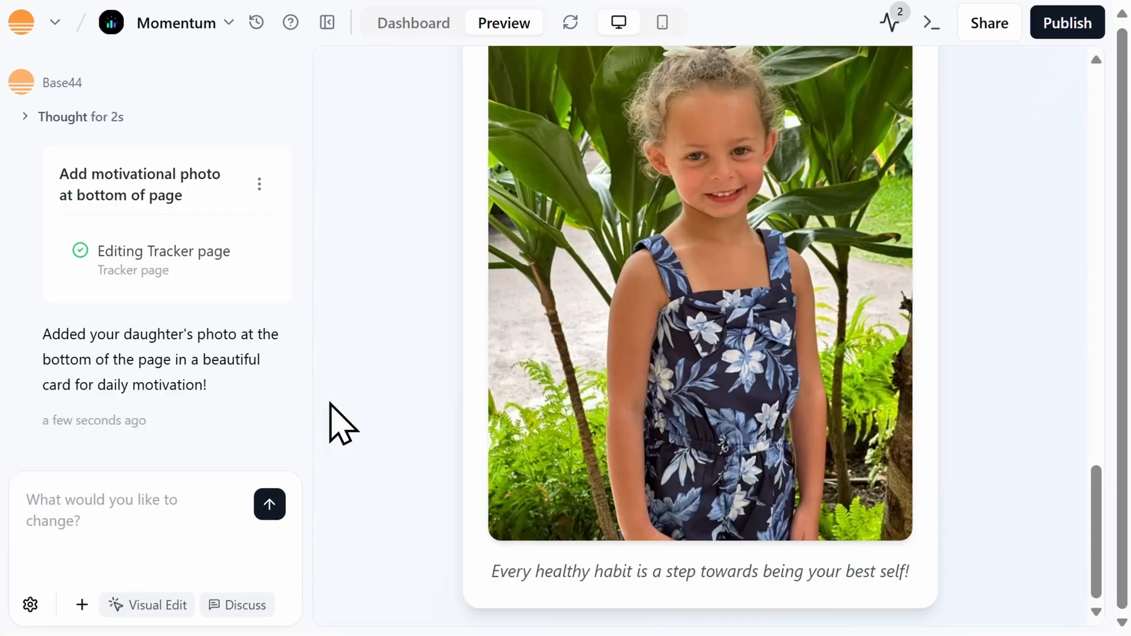
pyautogui.moveTo(367, 390)
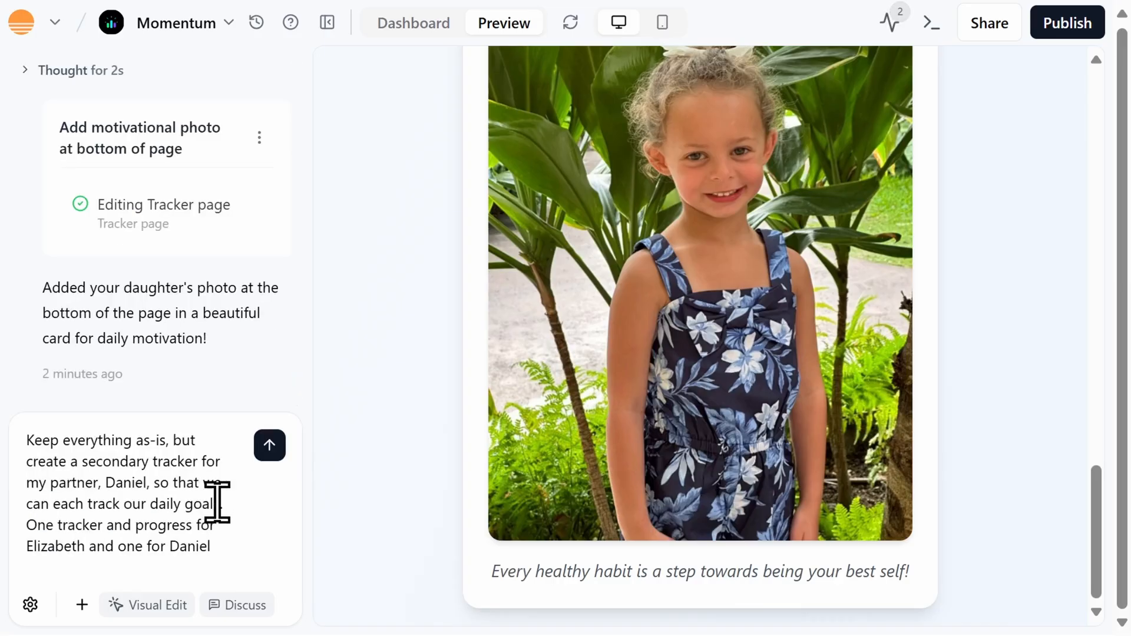
pyautogui.moveTo(269, 445)
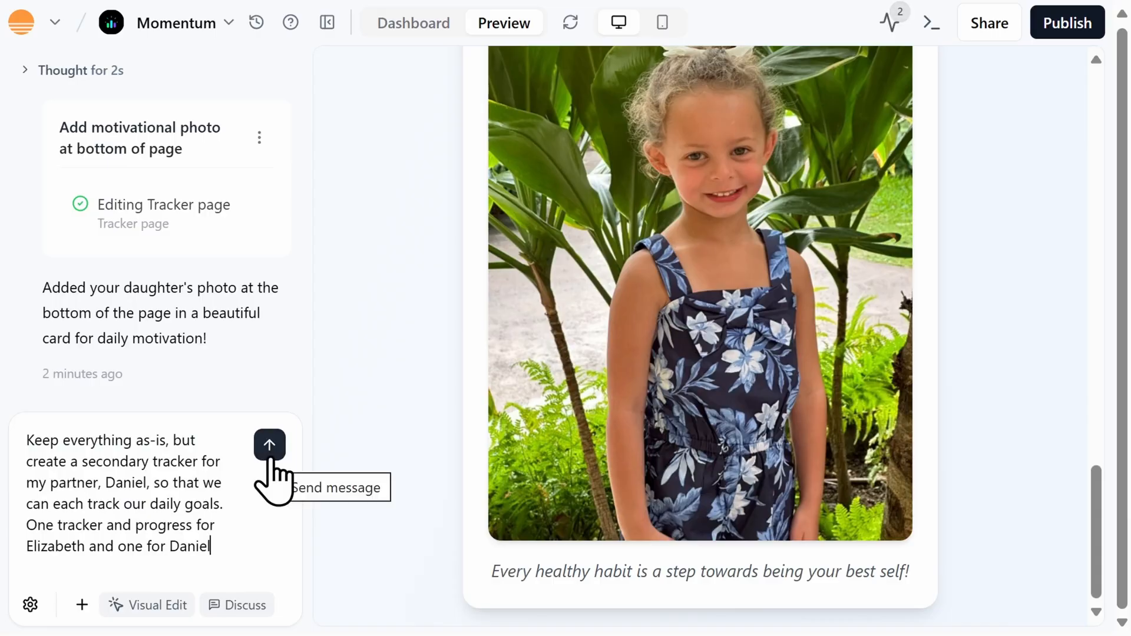
# Send the partner-tracker request and test switching between Daniel's and Elizabeth's trackers.
pyautogui.click(268, 444)
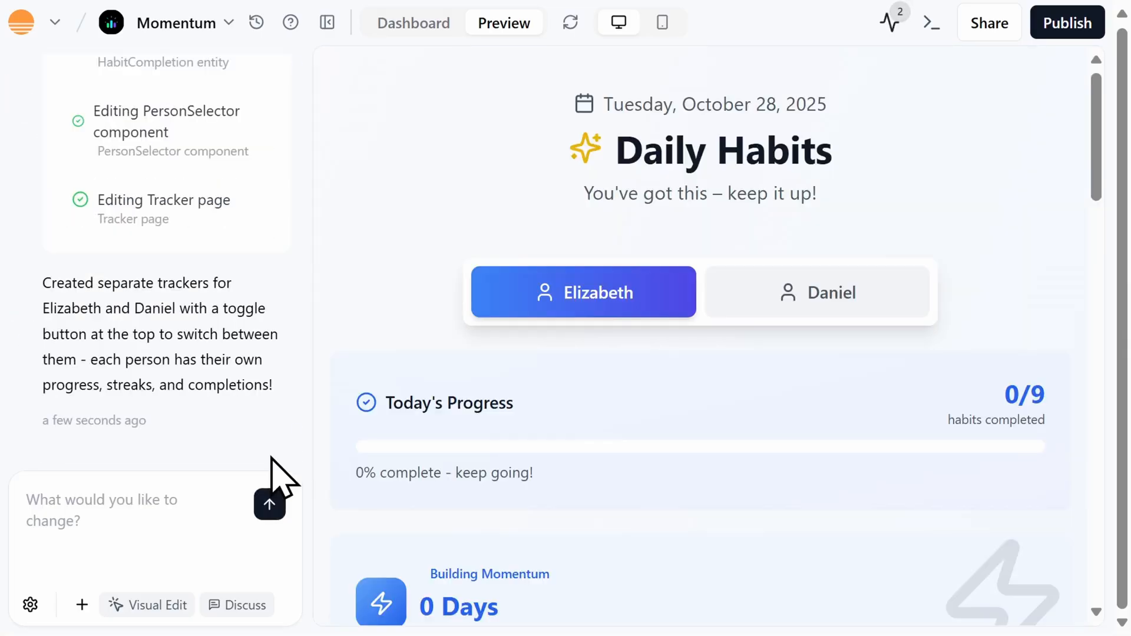
pyautogui.click(818, 292)
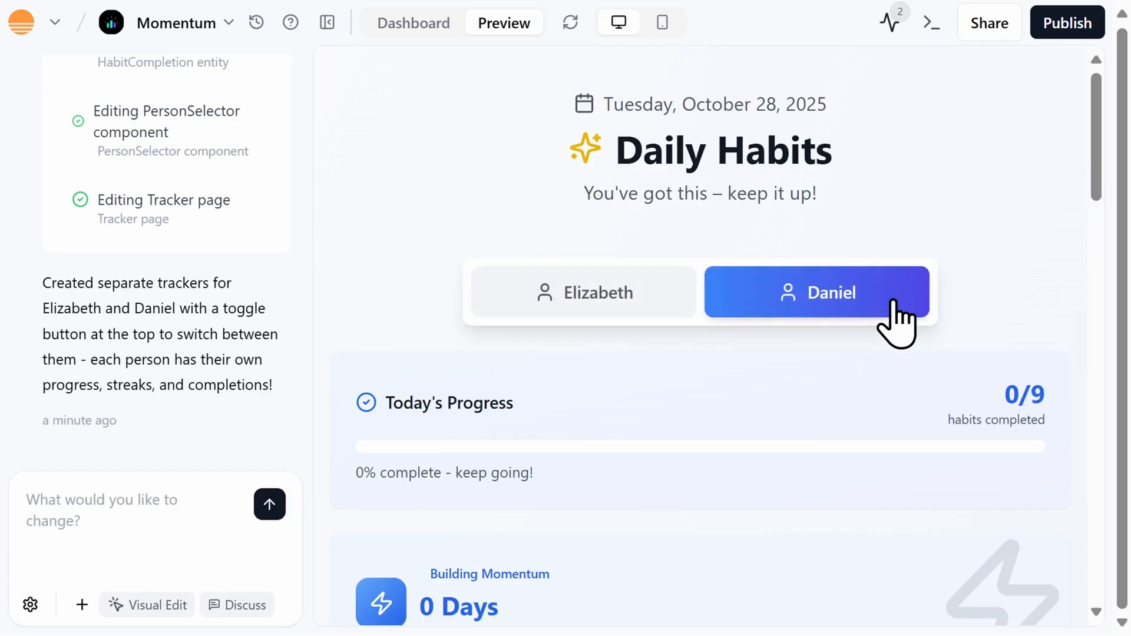
pyautogui.click(583, 292)
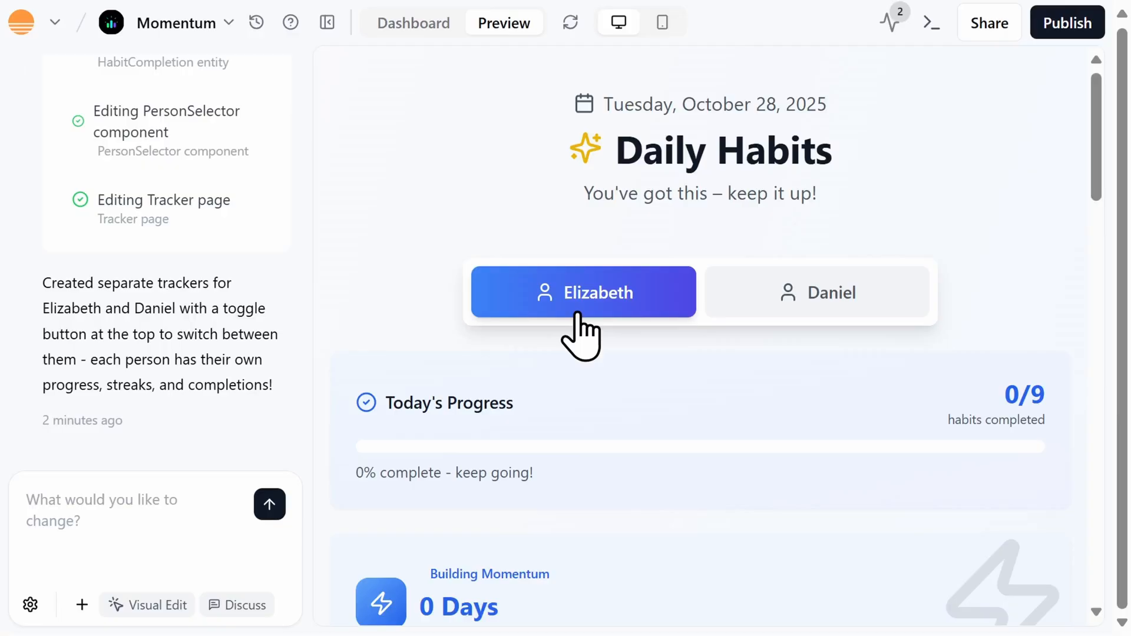
pyautogui.moveTo(322, 438)
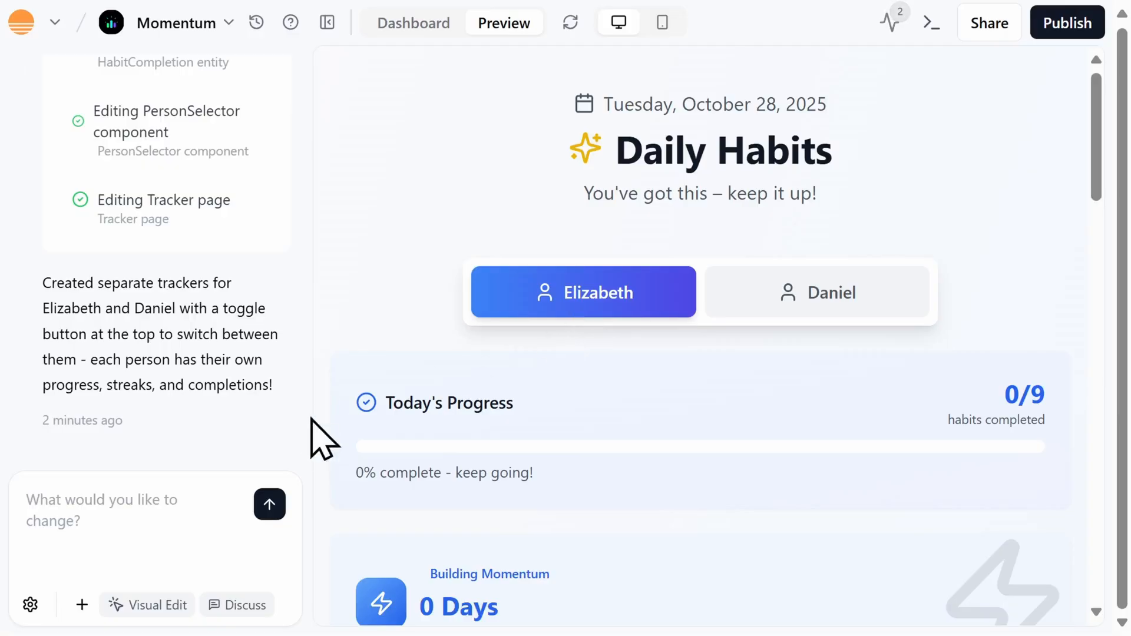
pyautogui.click(109, 506)
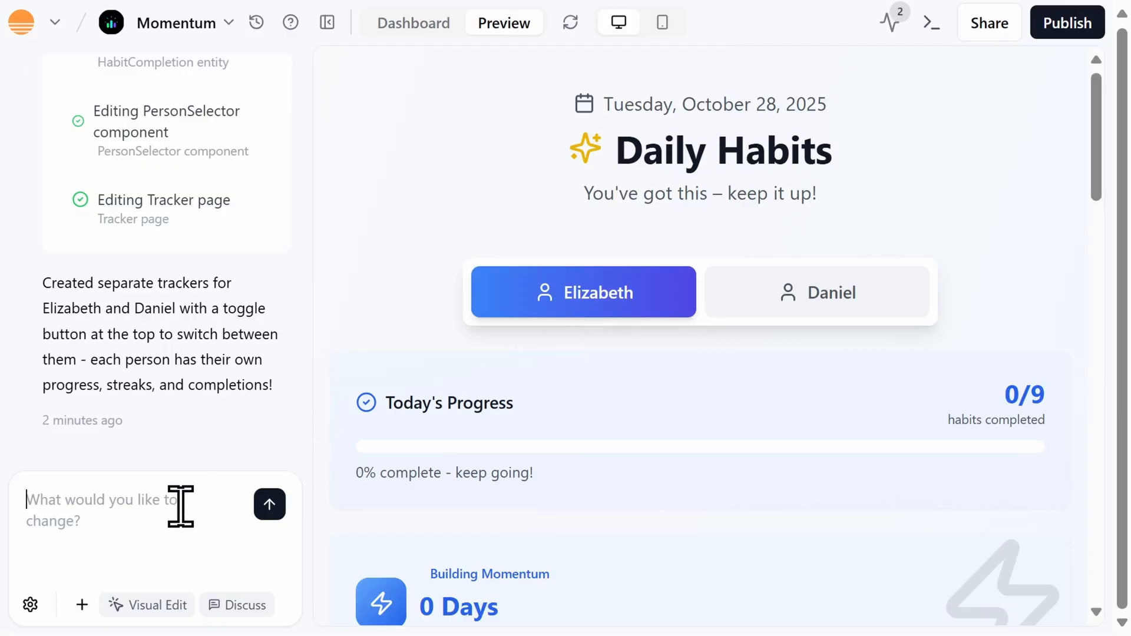
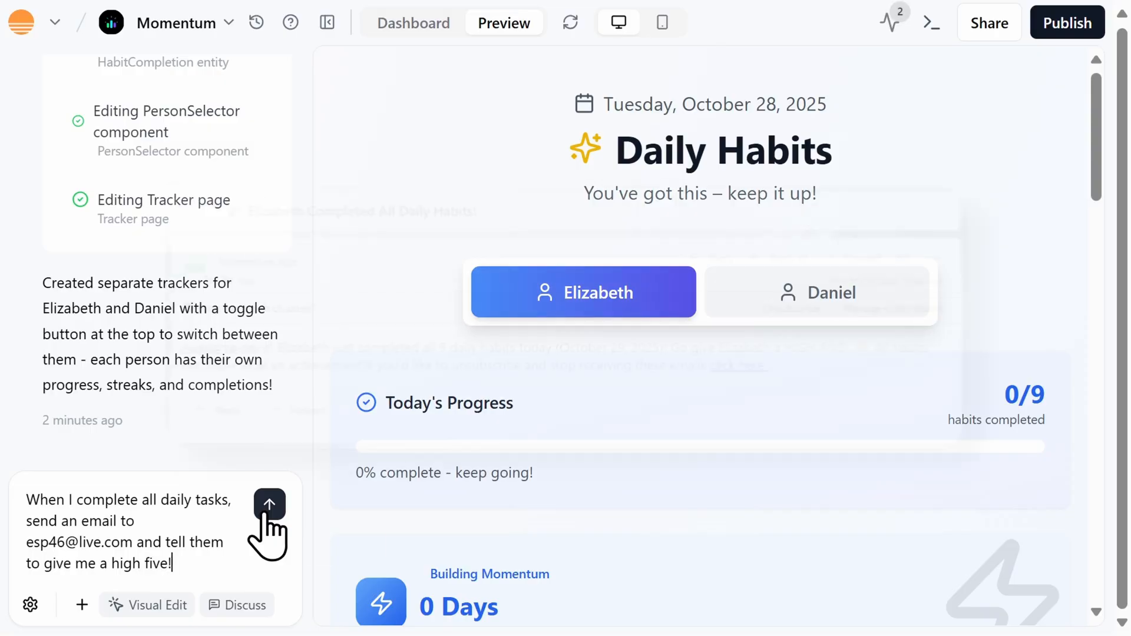
pyautogui.click(268, 503)
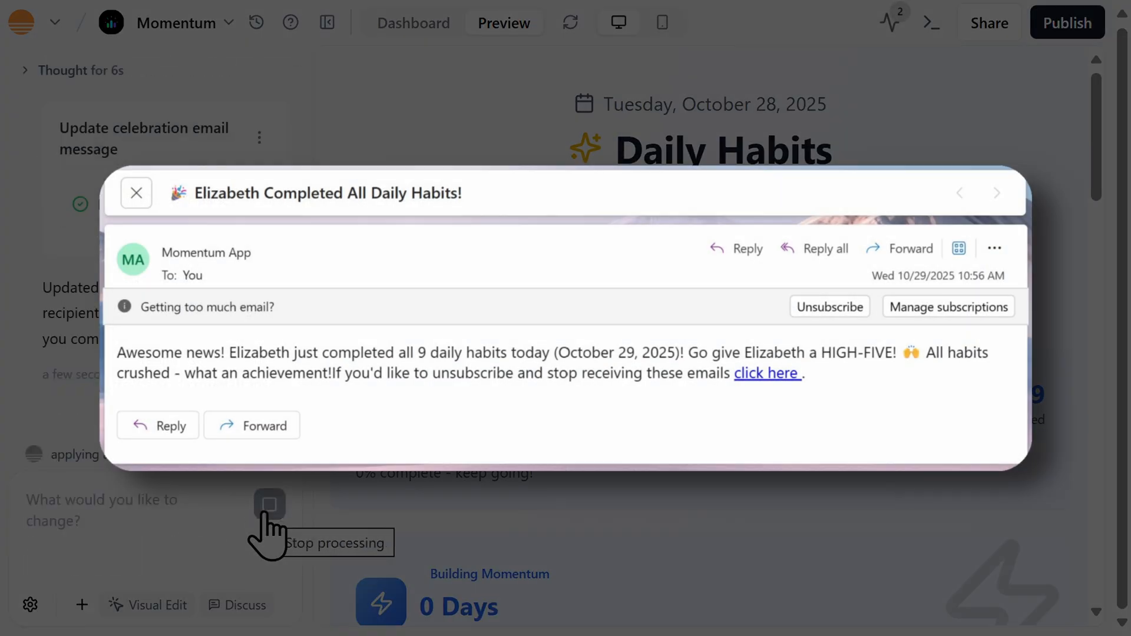
pyautogui.click(135, 192)
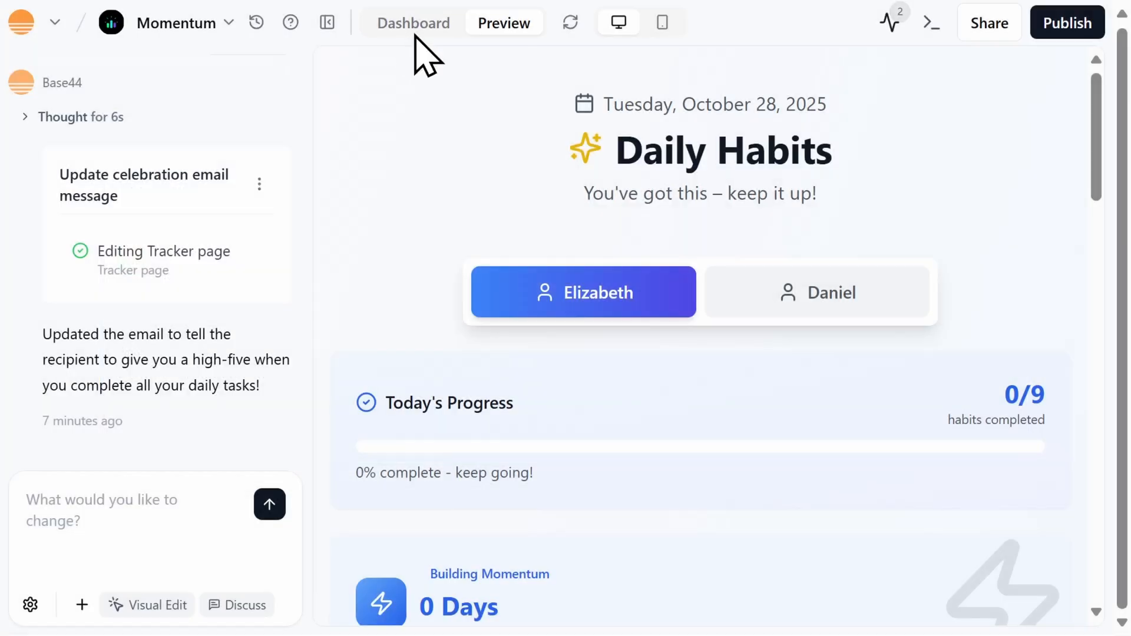
# Go to the Momentum dashboard overview and bring up the Edit App Logo dialog.
pyautogui.click(413, 23)
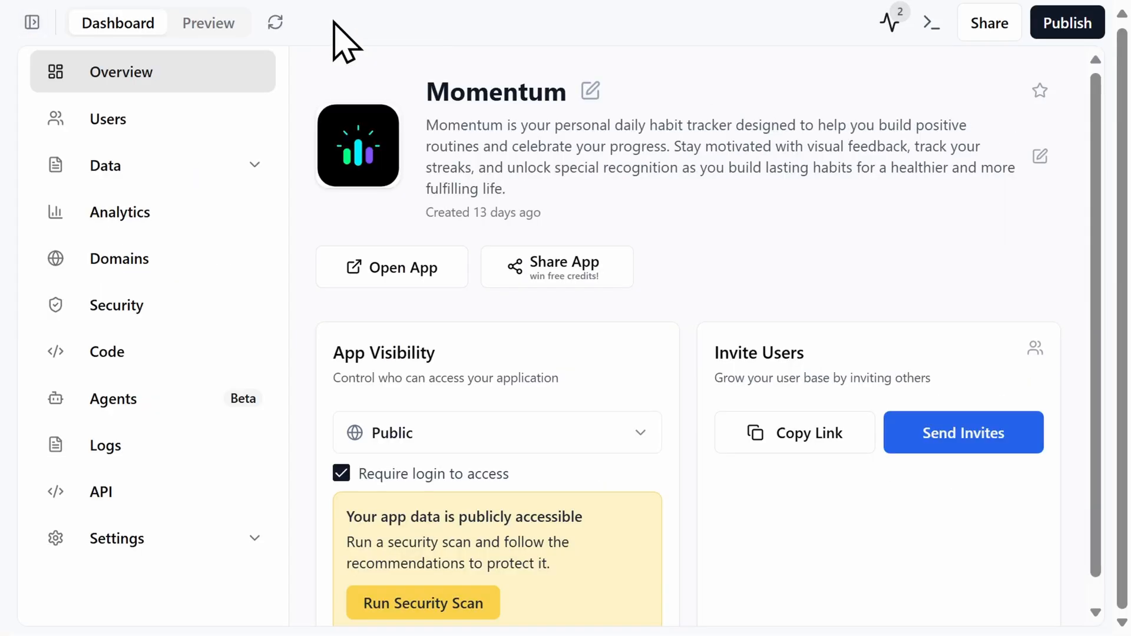
pyautogui.moveTo(351, 81)
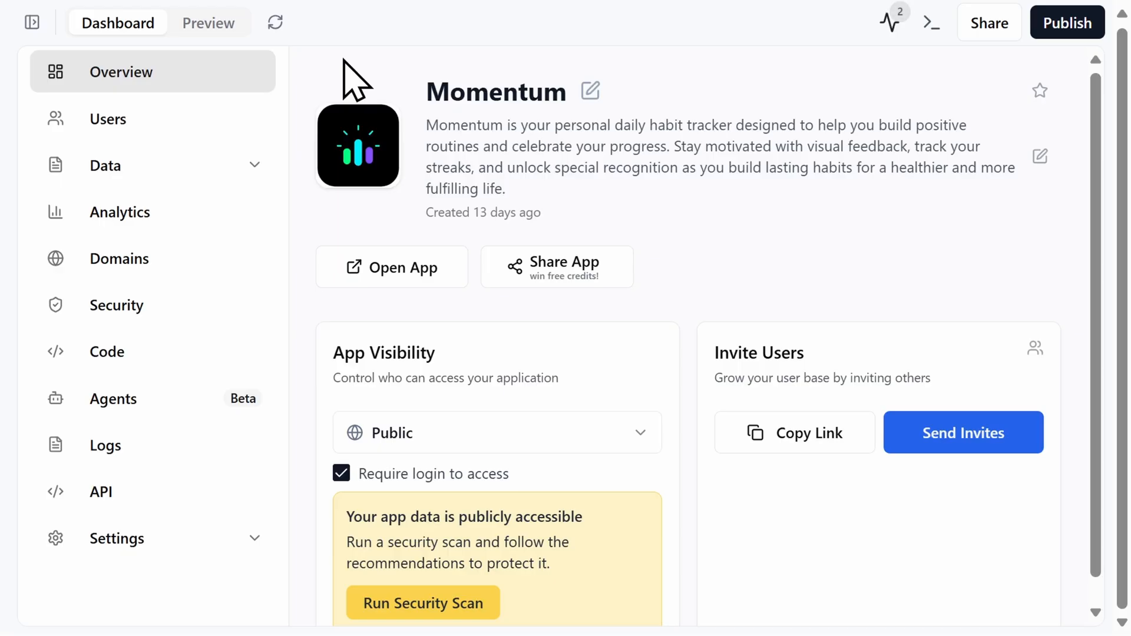
pyautogui.moveTo(1040, 155)
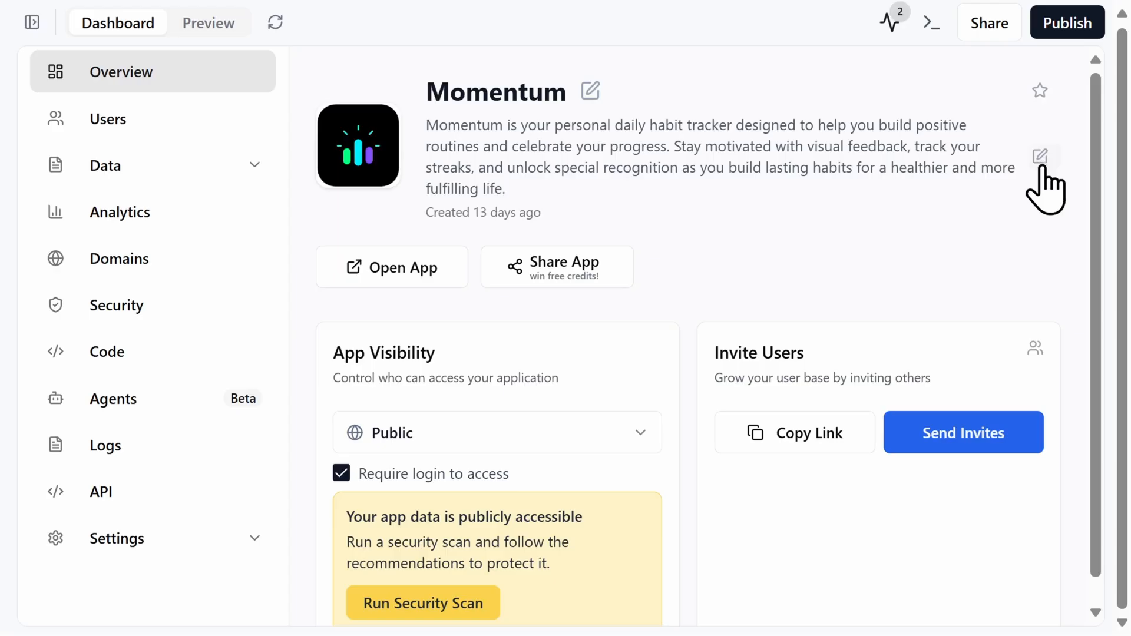
pyautogui.moveTo(558, 133)
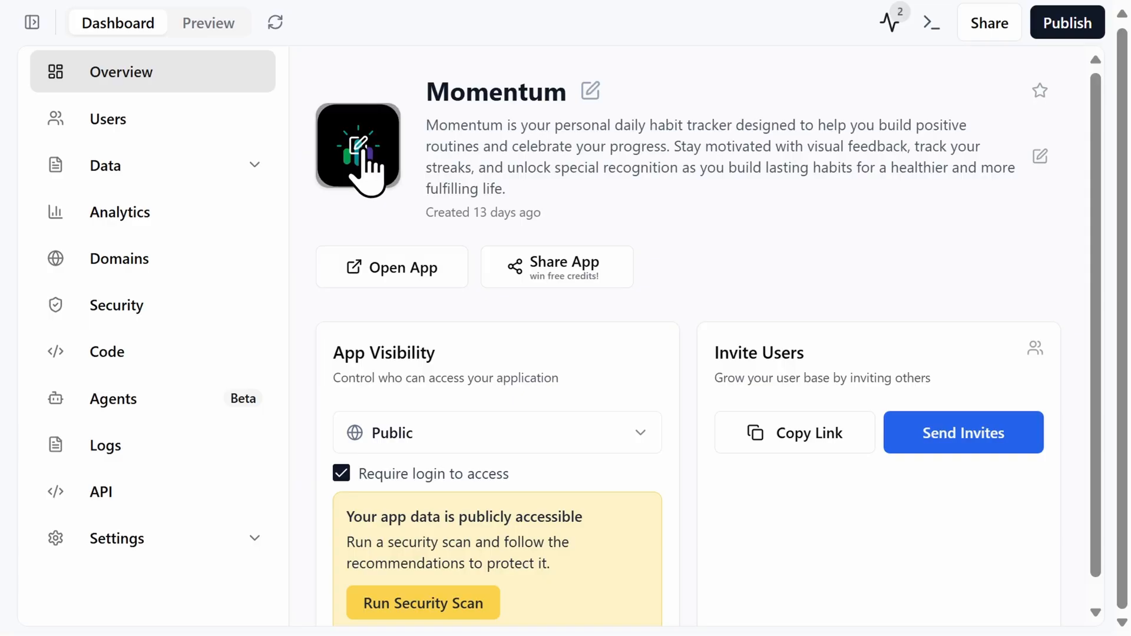
pyautogui.click(357, 147)
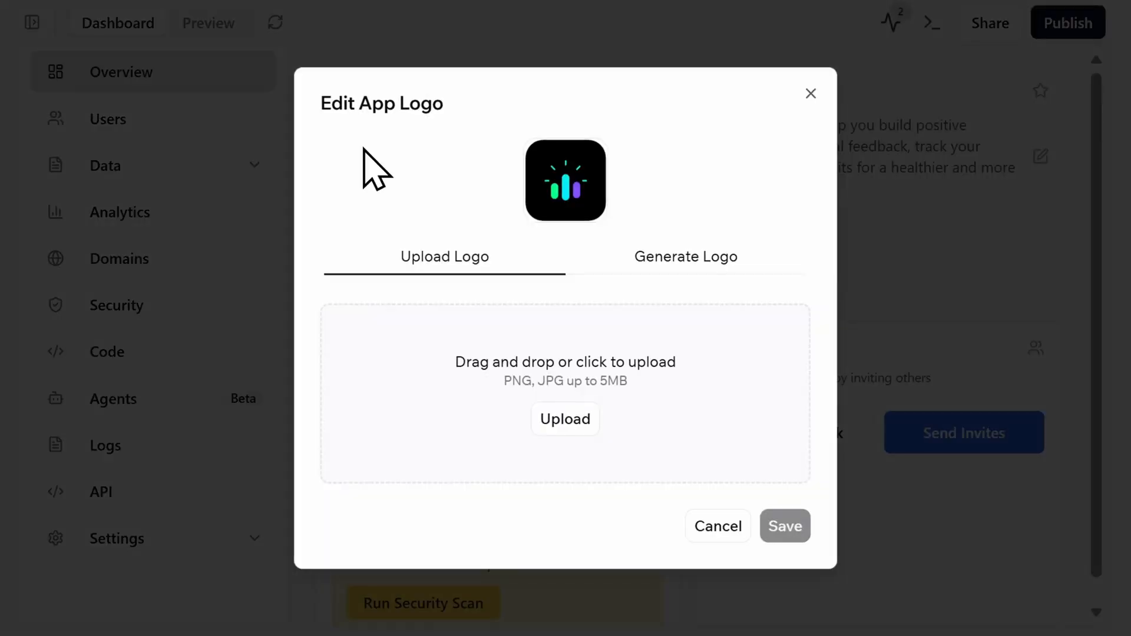
pyautogui.moveTo(575, 490)
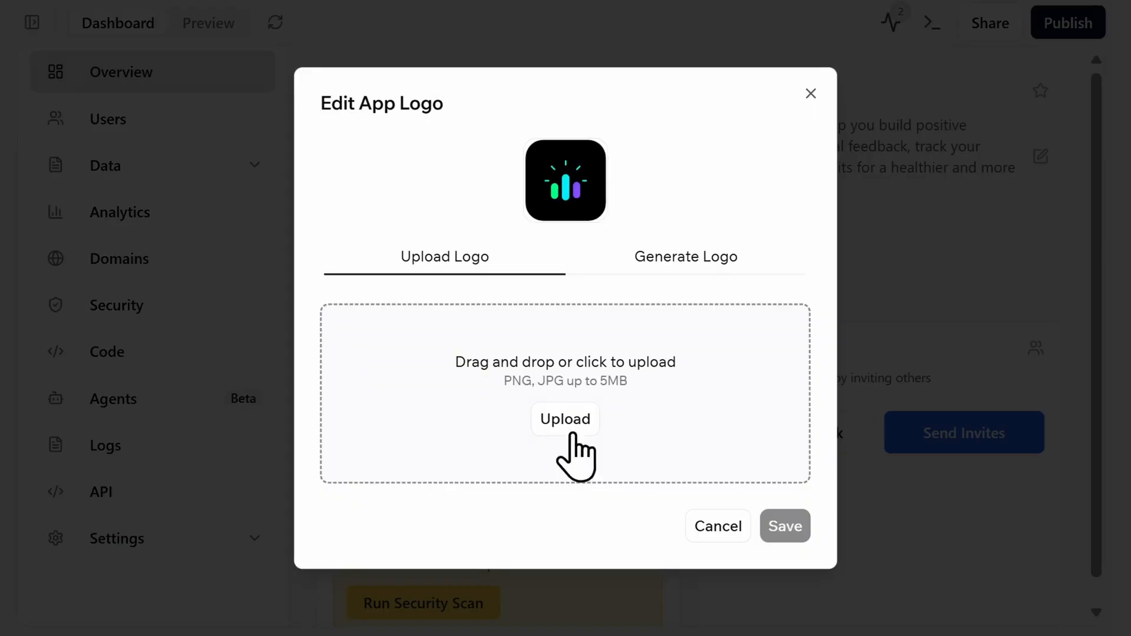
# Generate a sunset couple-running logo from the description and save it as the app logo.
pyautogui.click(685, 257)
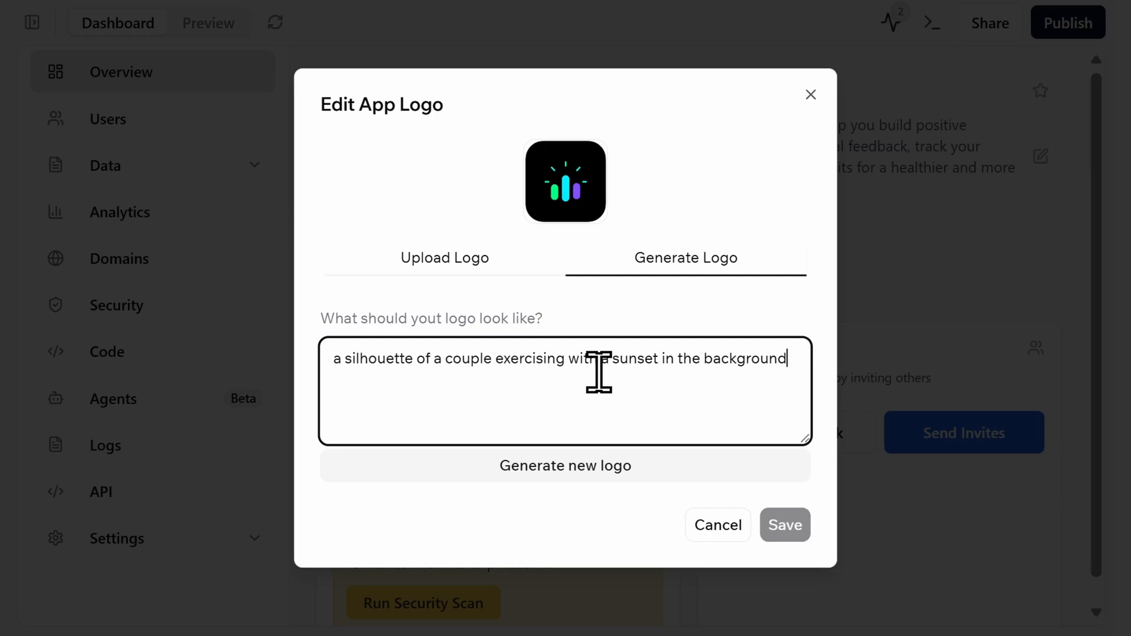
pyautogui.click(564, 465)
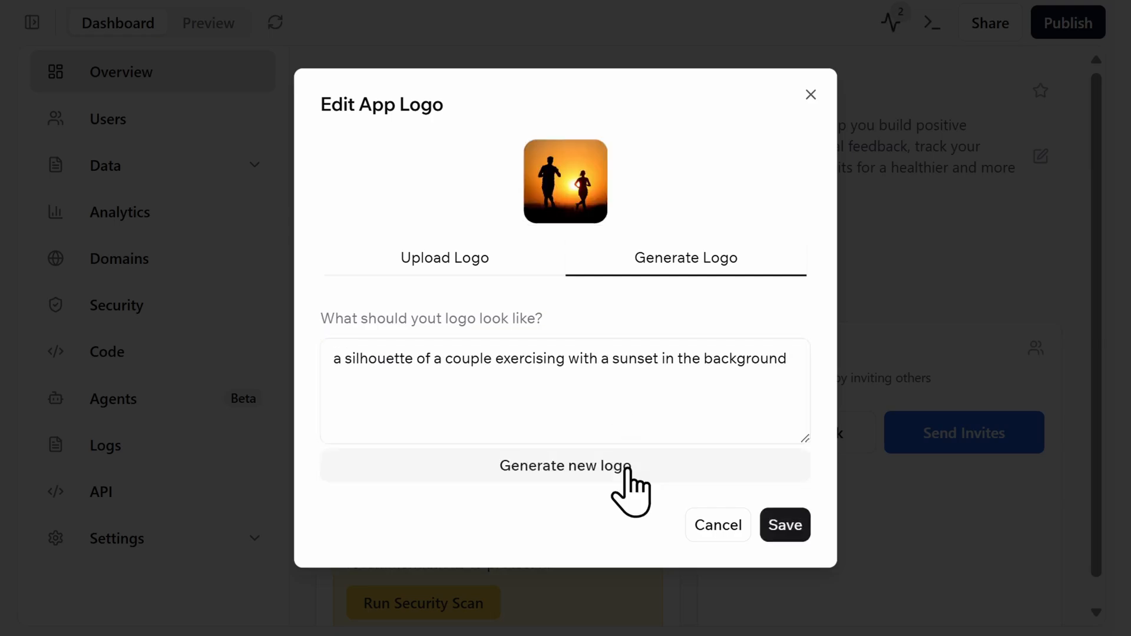
pyautogui.click(717, 524)
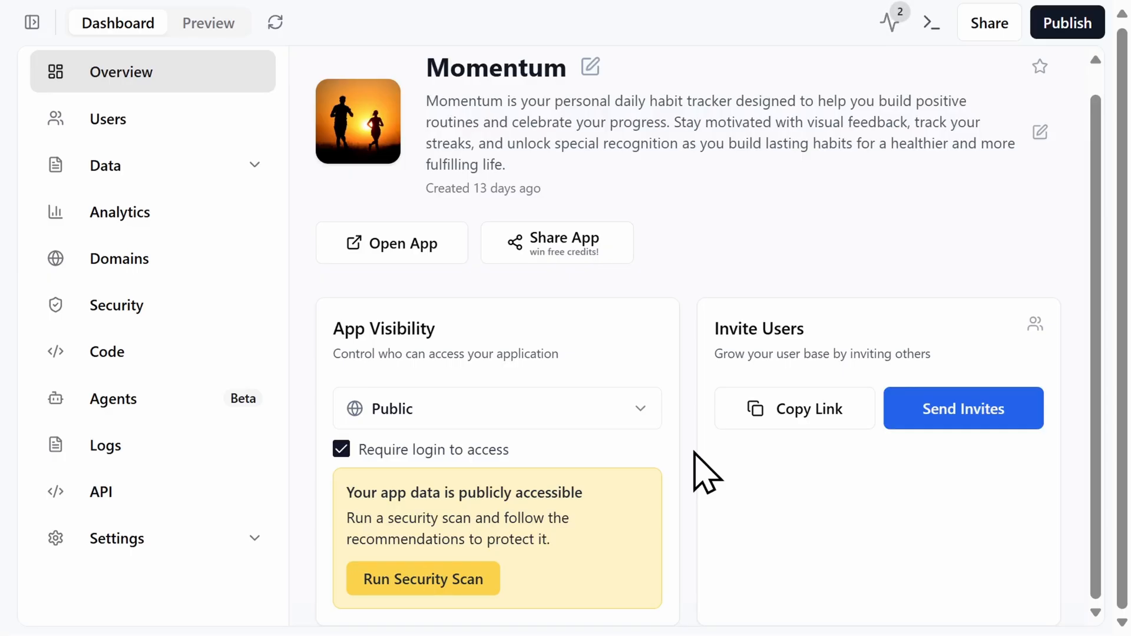
pyautogui.moveTo(700, 389)
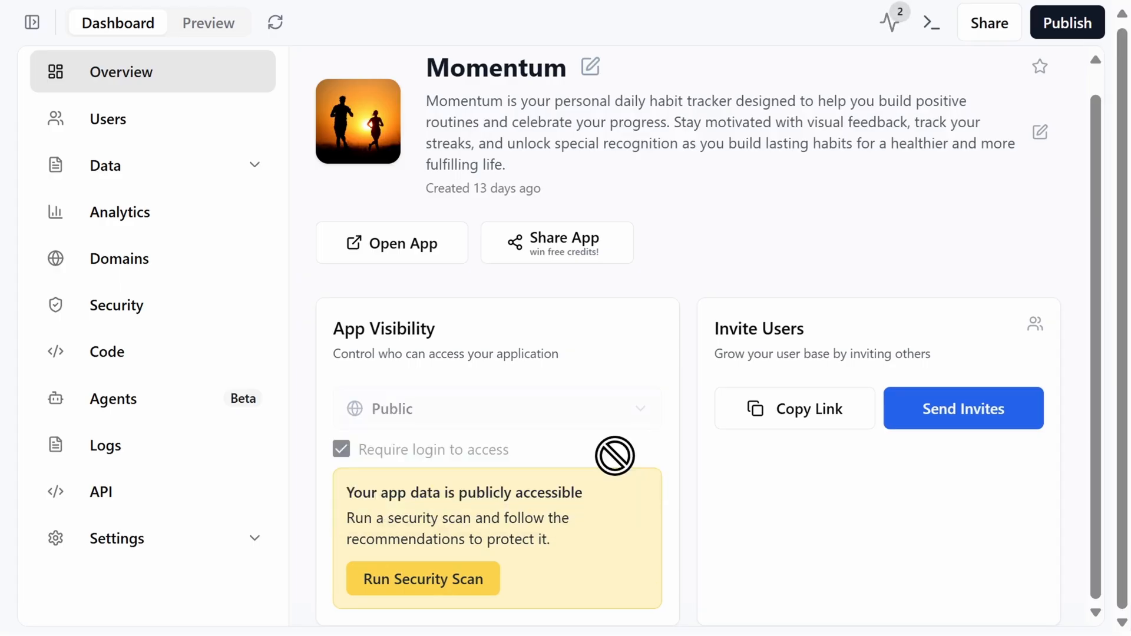
# Set the Momentum app's visibility to Private.
pyautogui.click(495, 409)
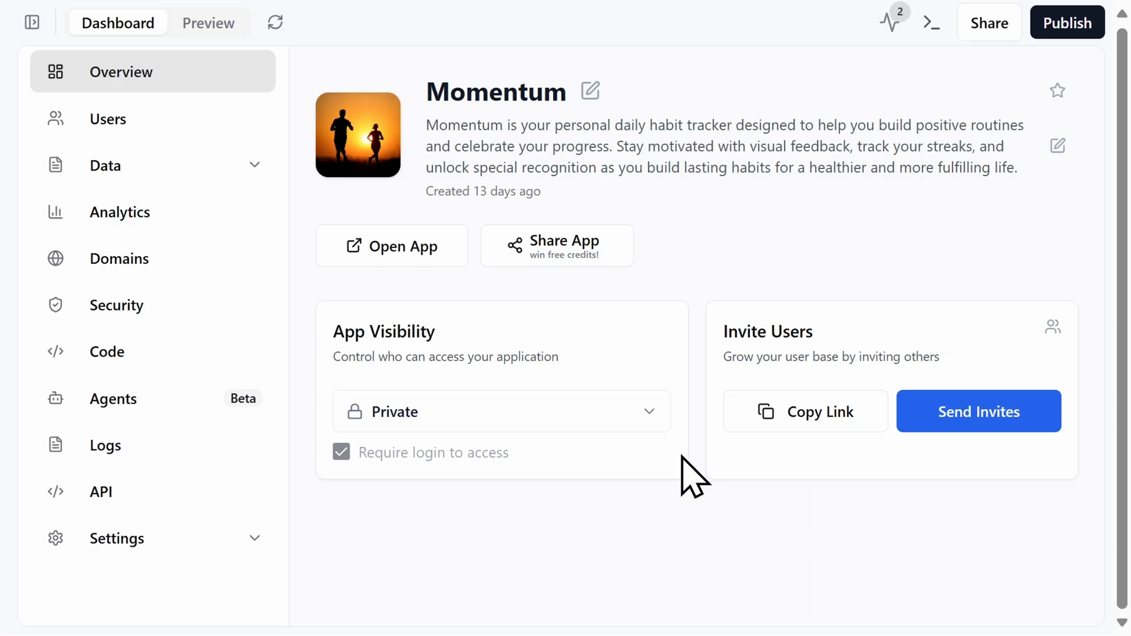
pyautogui.moveTo(979, 411)
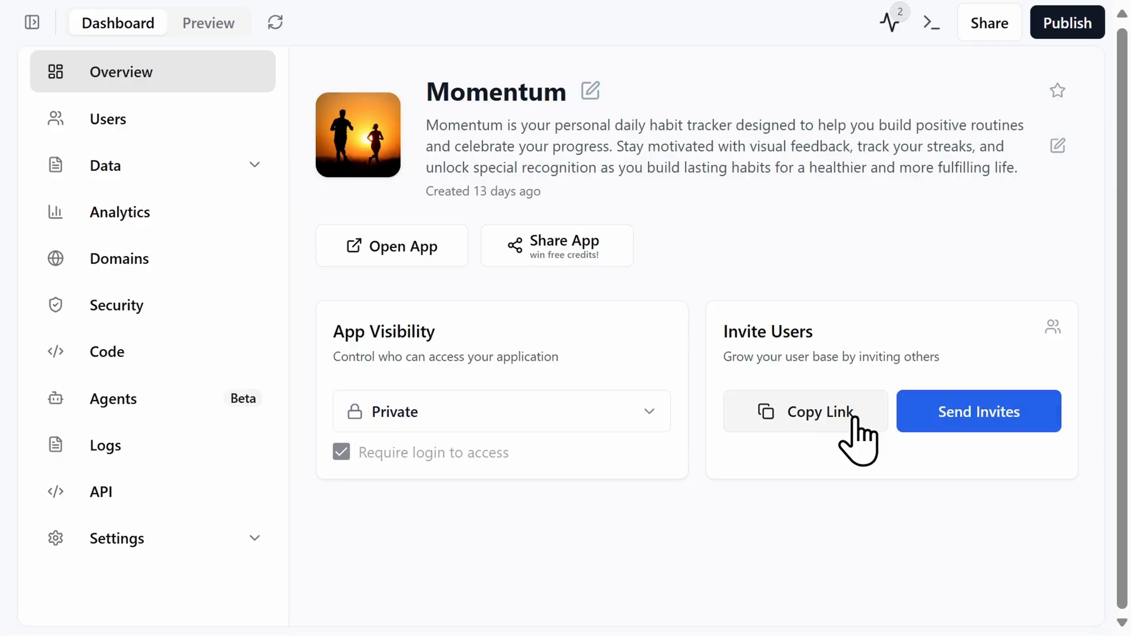
pyautogui.moveTo(815, 448)
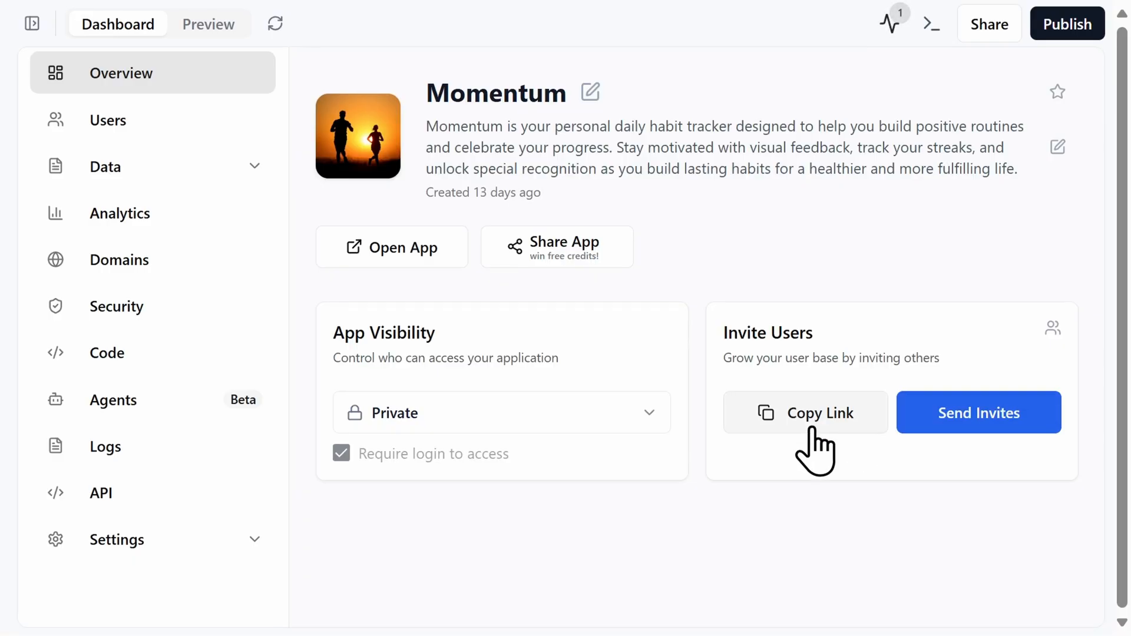
# Invite Daniel by email with User access so he appears in the Users list beside the admin.
pyautogui.click(107, 120)
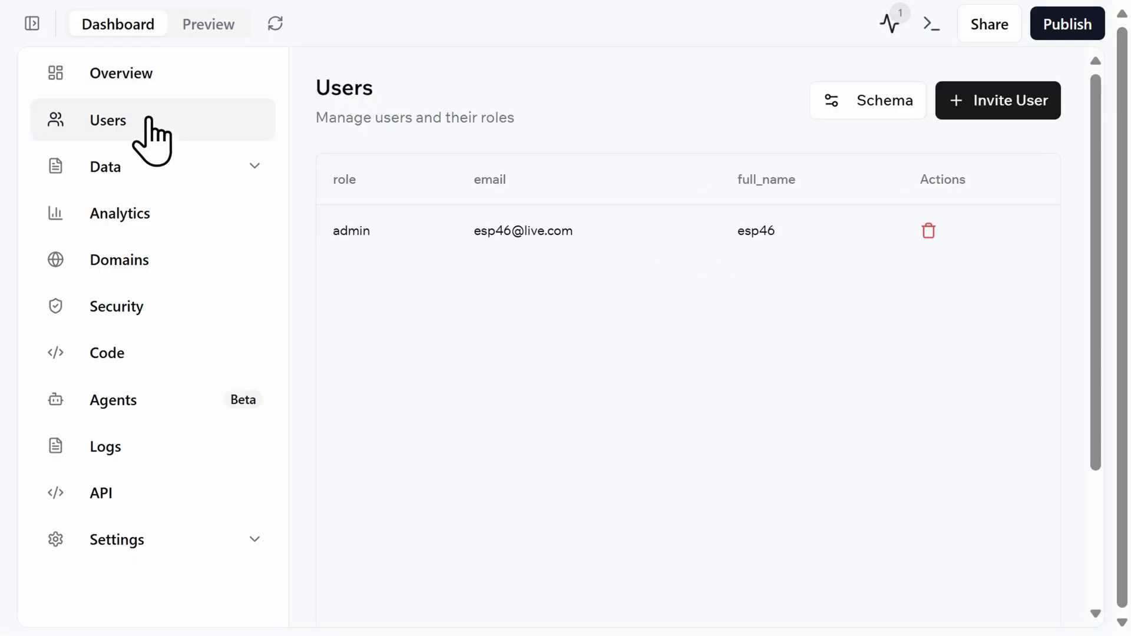
pyautogui.click(988, 24)
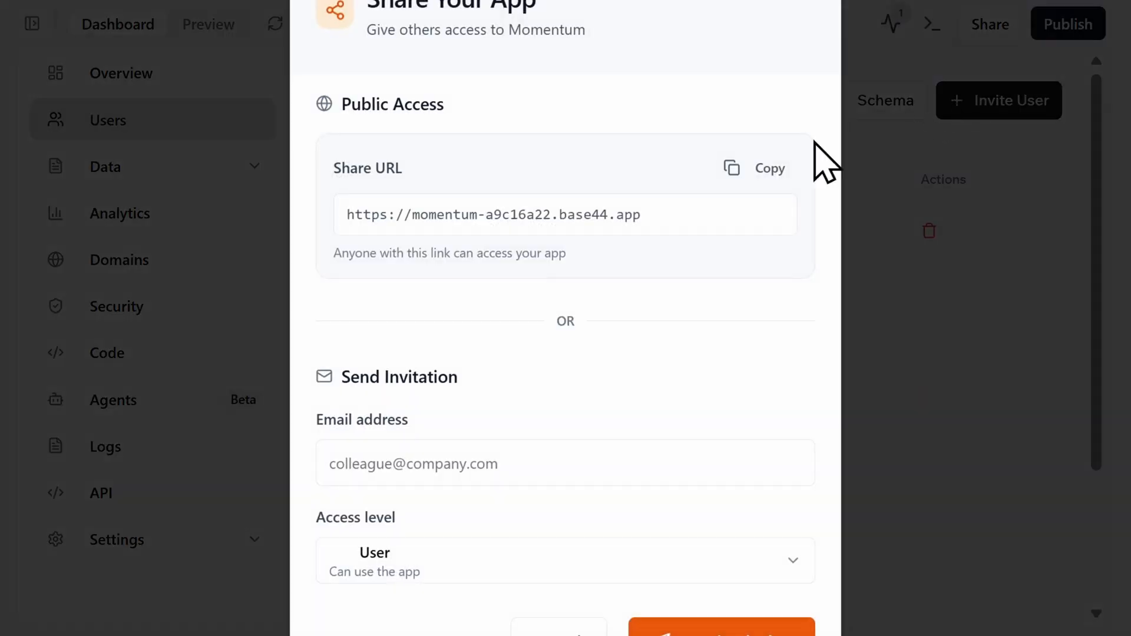
pyautogui.moveTo(652, 368)
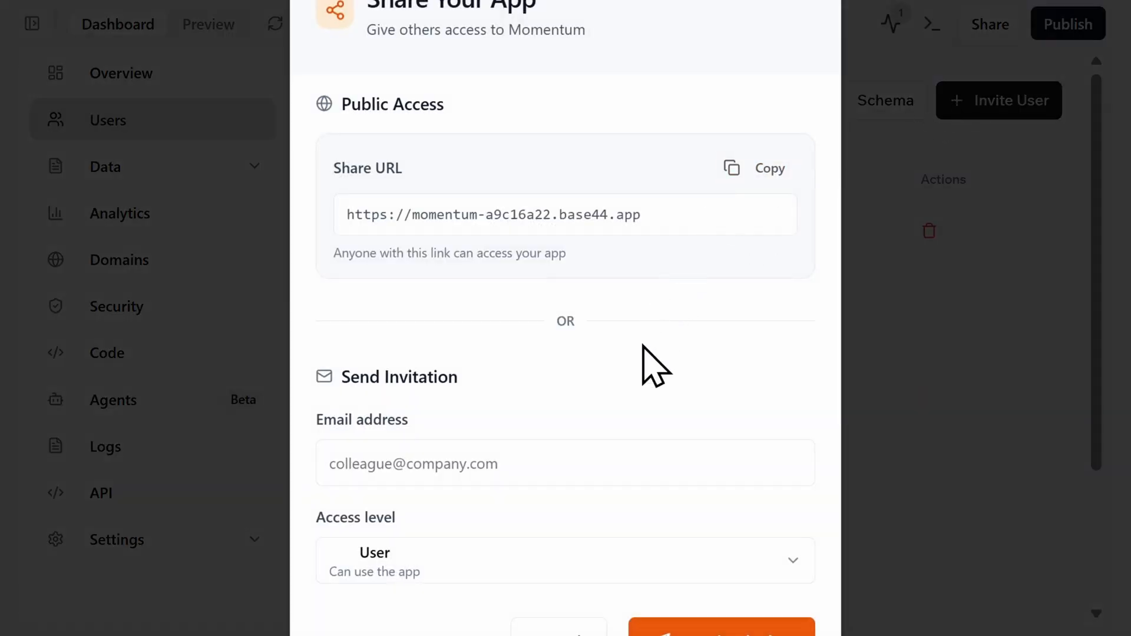
pyautogui.click(564, 463)
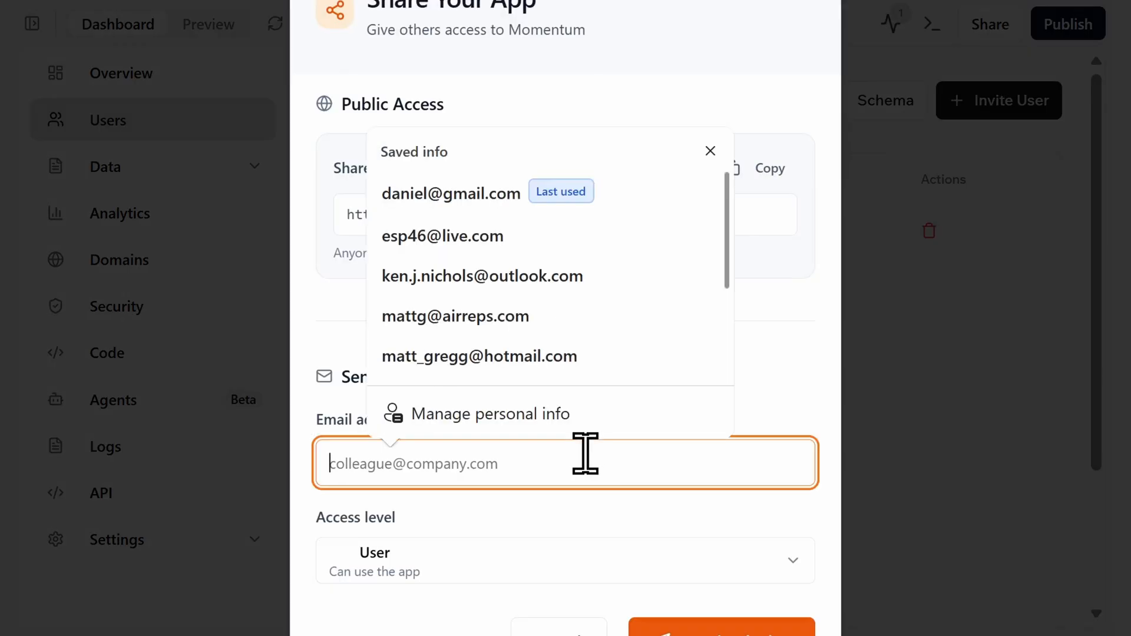
pyautogui.click(451, 192)
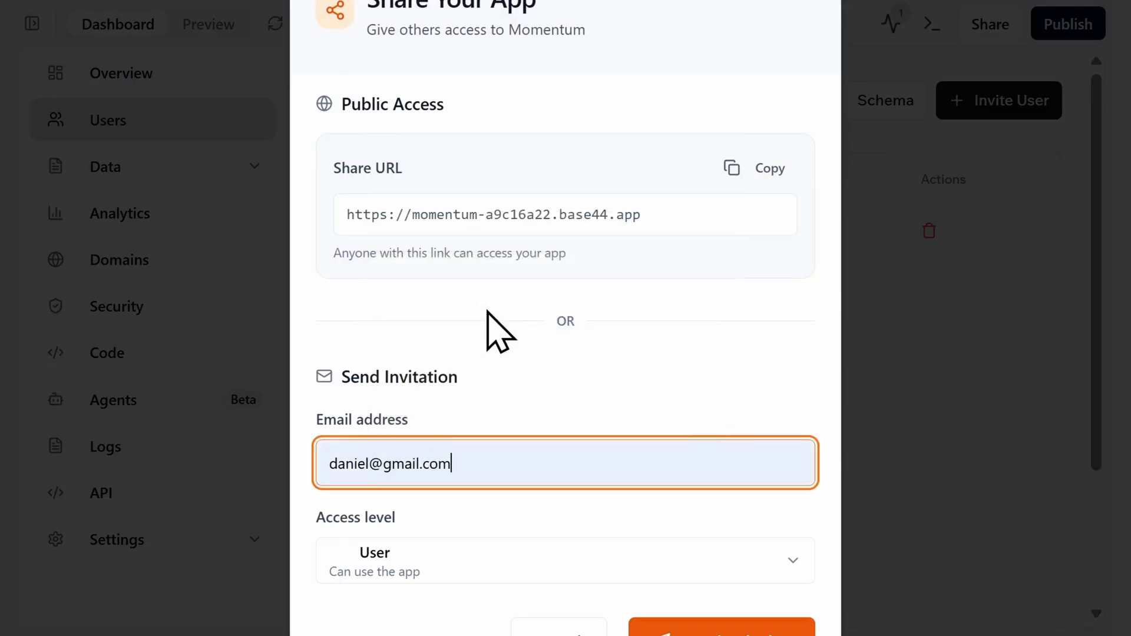
pyautogui.moveTo(670, 624)
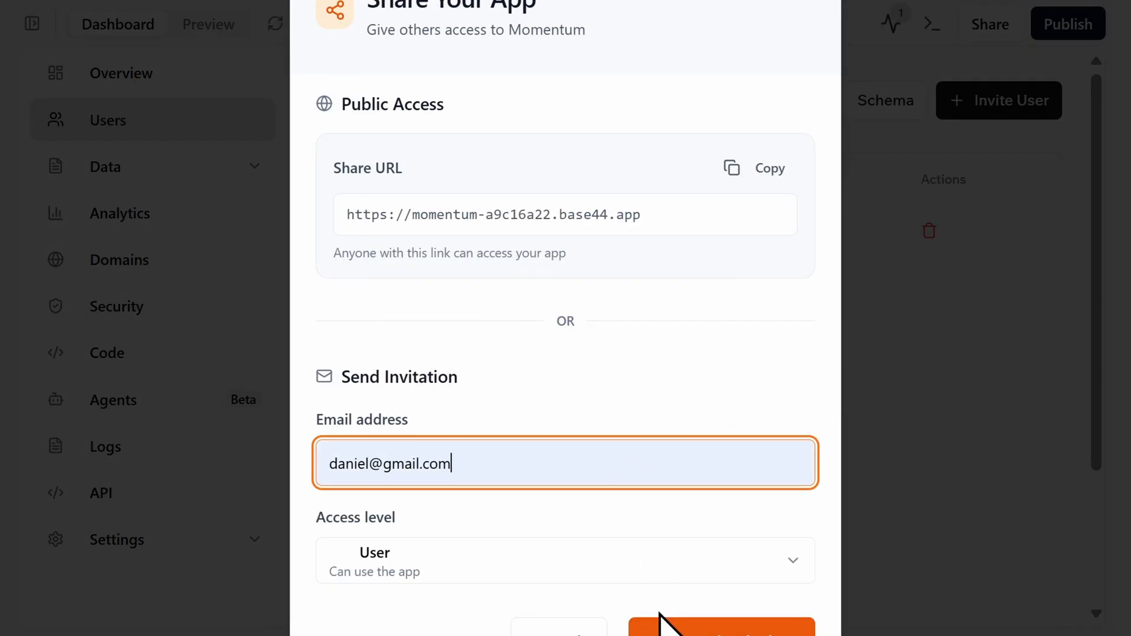
pyautogui.click(721, 624)
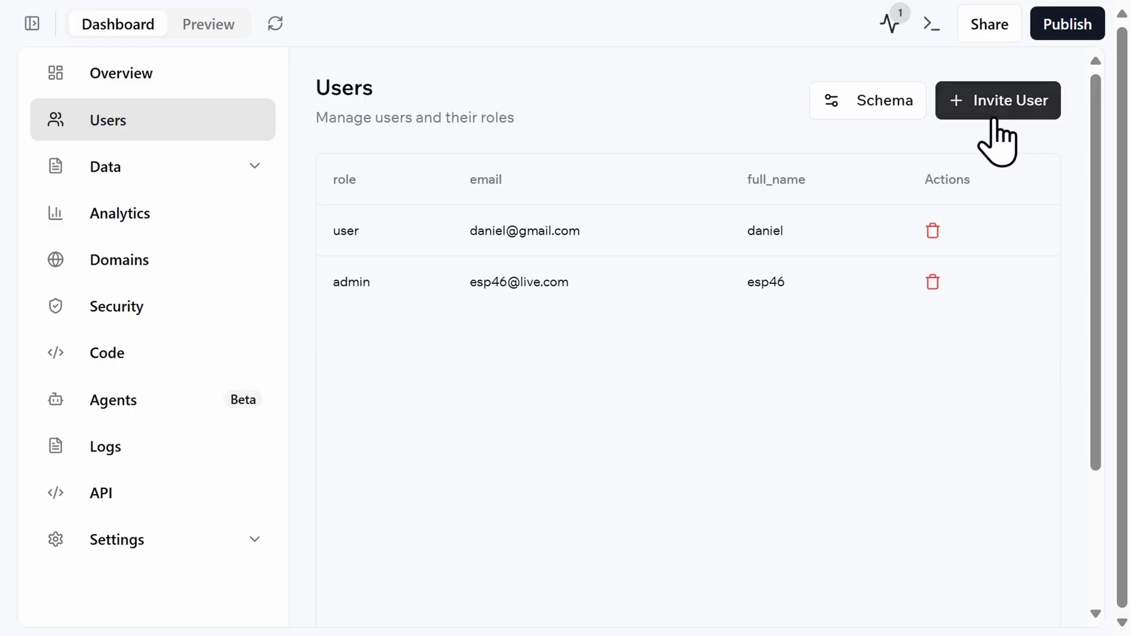
pyautogui.moveTo(310, 252)
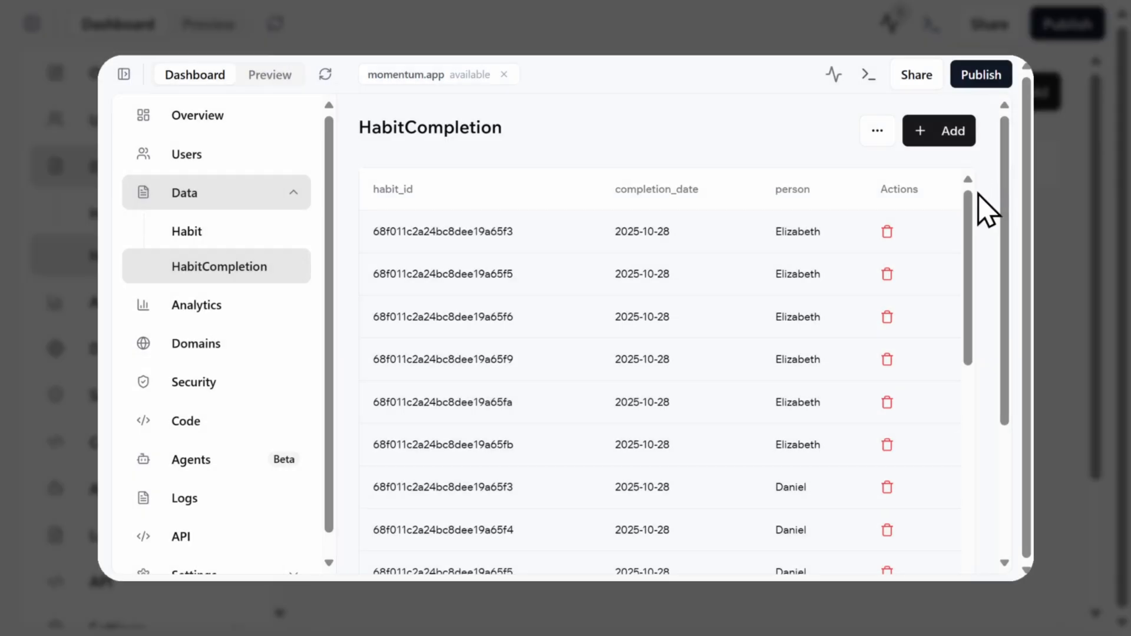
# Review the HabitCompletion records, then head to the app's Analytics page.
pyautogui.scroll(-3)
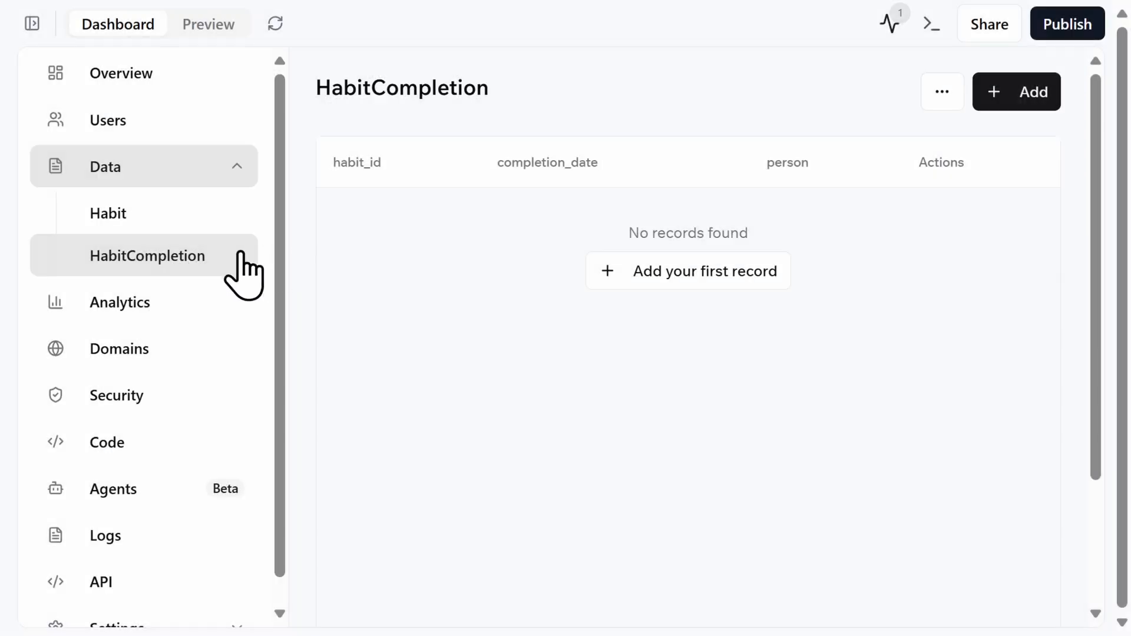
pyautogui.click(120, 302)
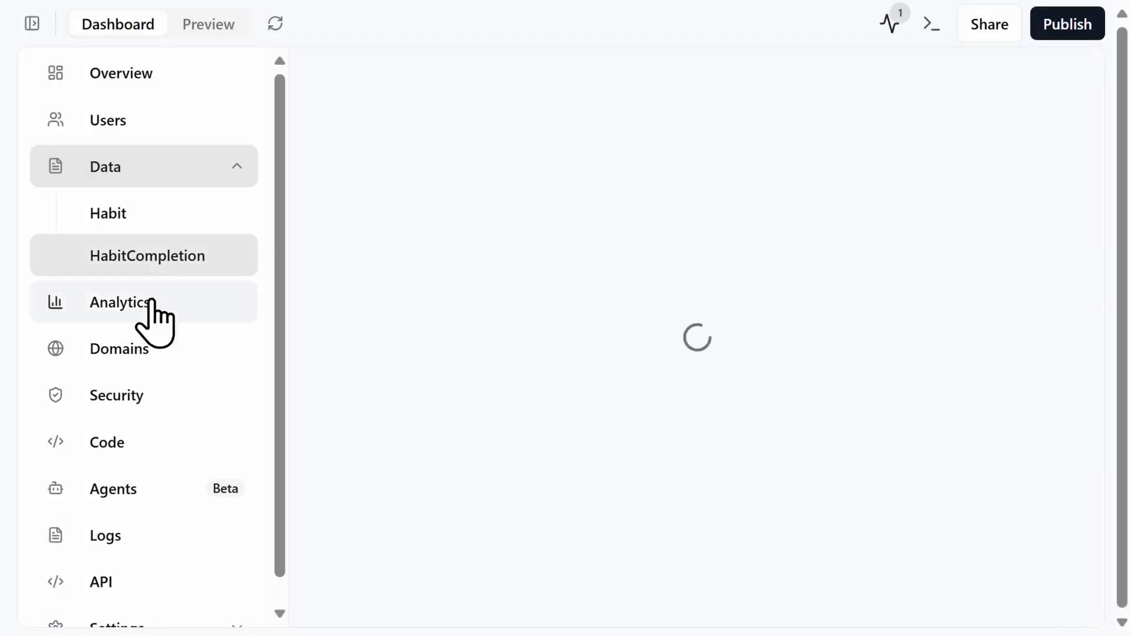
# Review analytics showing one unique user, top users, 38 Tracker visits and users over time.
pyautogui.click(120, 303)
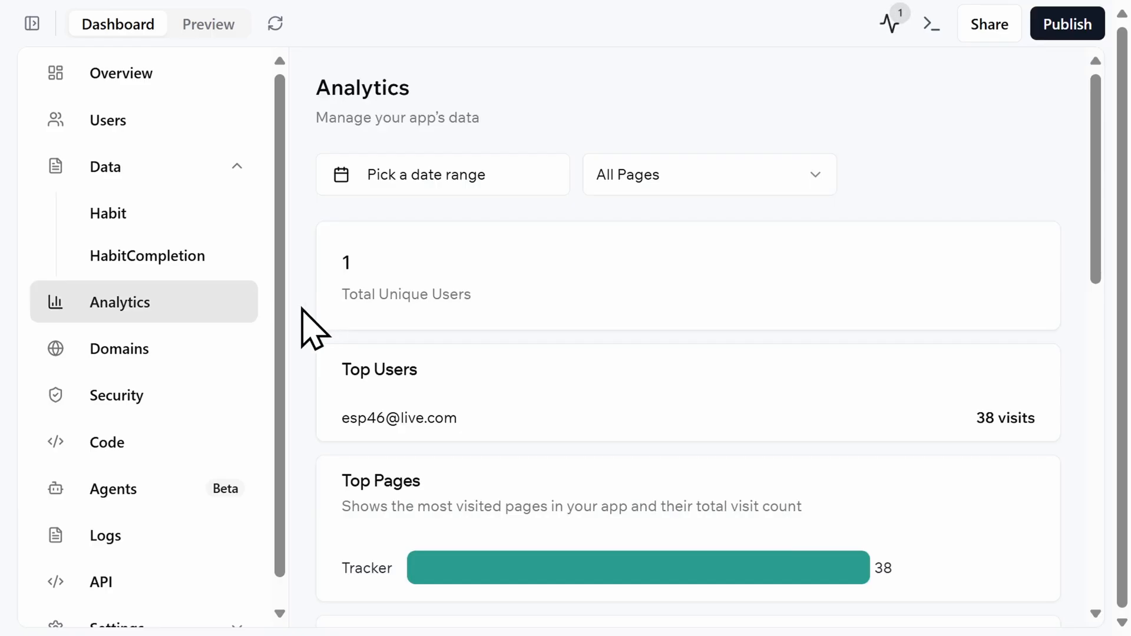
pyautogui.scroll(-3)
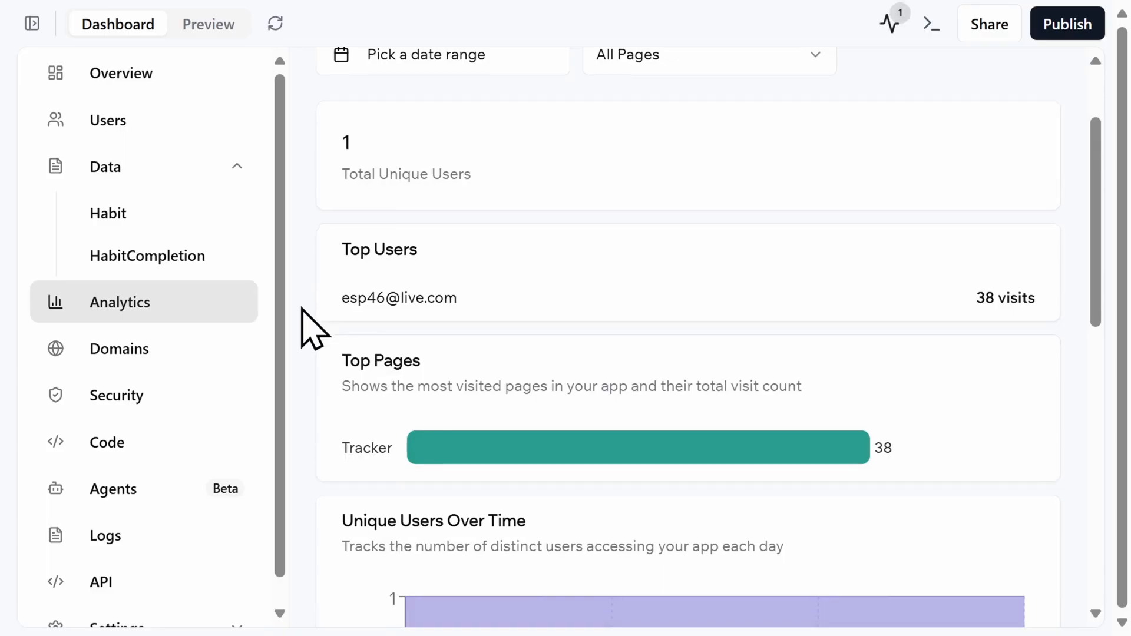
pyautogui.scroll(-3)
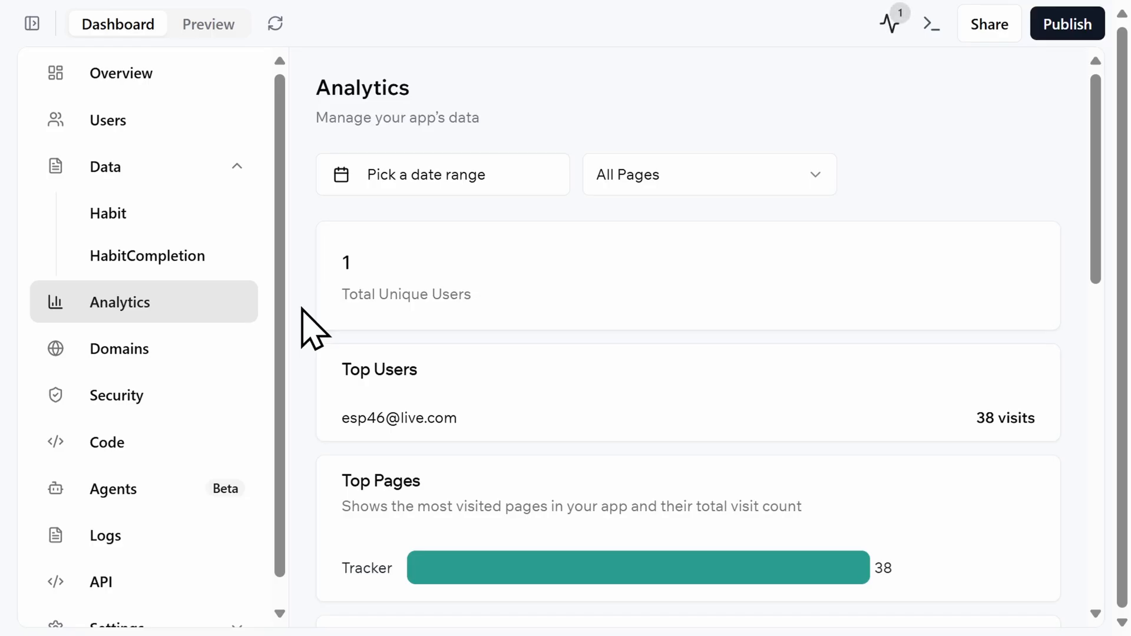
# View the Domains page listing the built-in momentum-a9c16a22.base44.app domain and custom options.
pyautogui.click(119, 348)
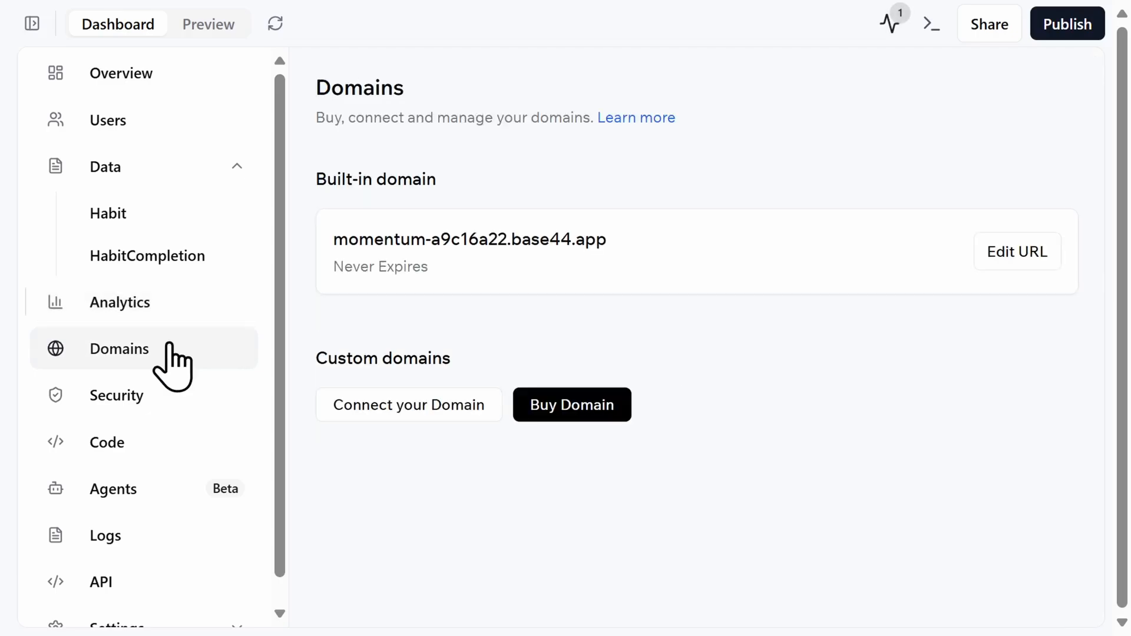
pyautogui.moveTo(613, 342)
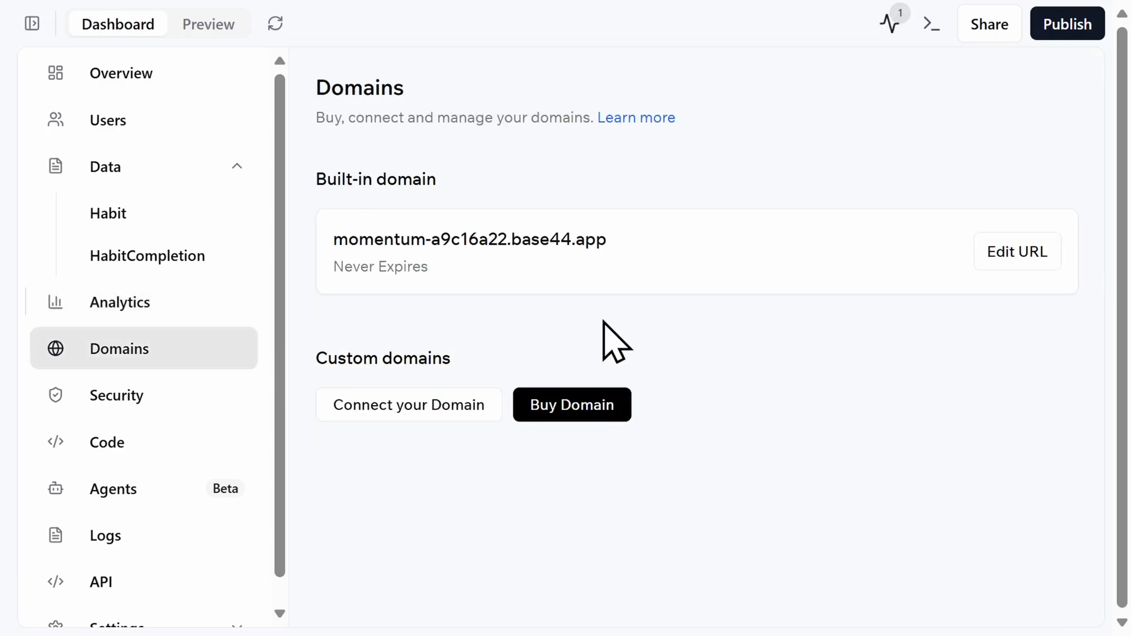
pyautogui.moveTo(844, 343)
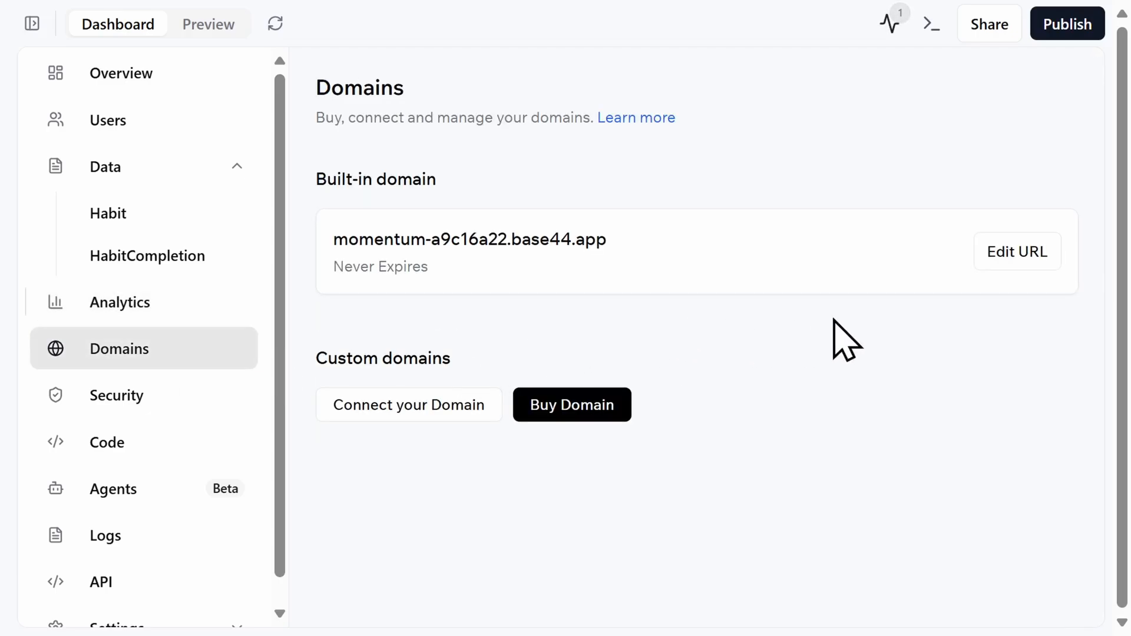
pyautogui.moveTo(1016, 251)
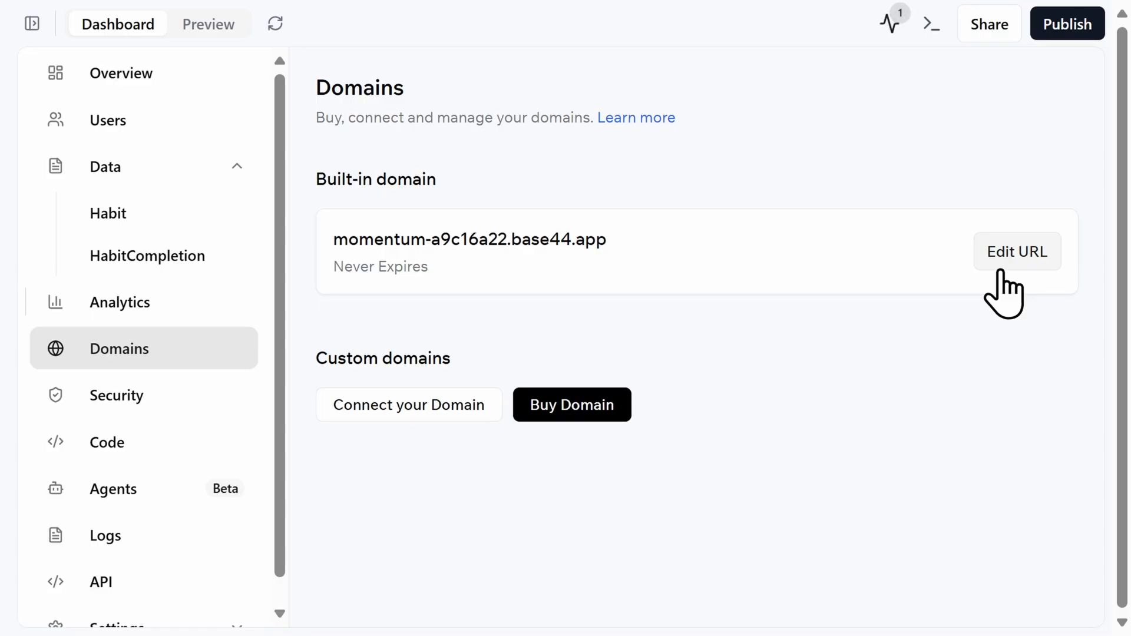
pyautogui.moveTo(571, 404)
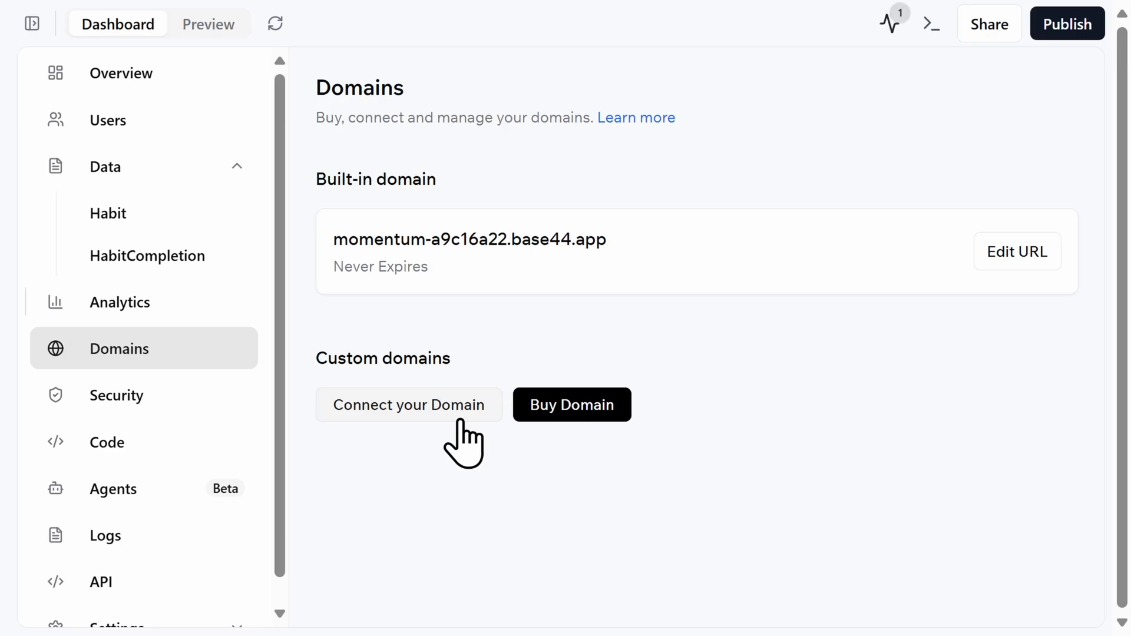
# Preview the habit tracker as users see it and publish the latest version.
pyautogui.click(208, 24)
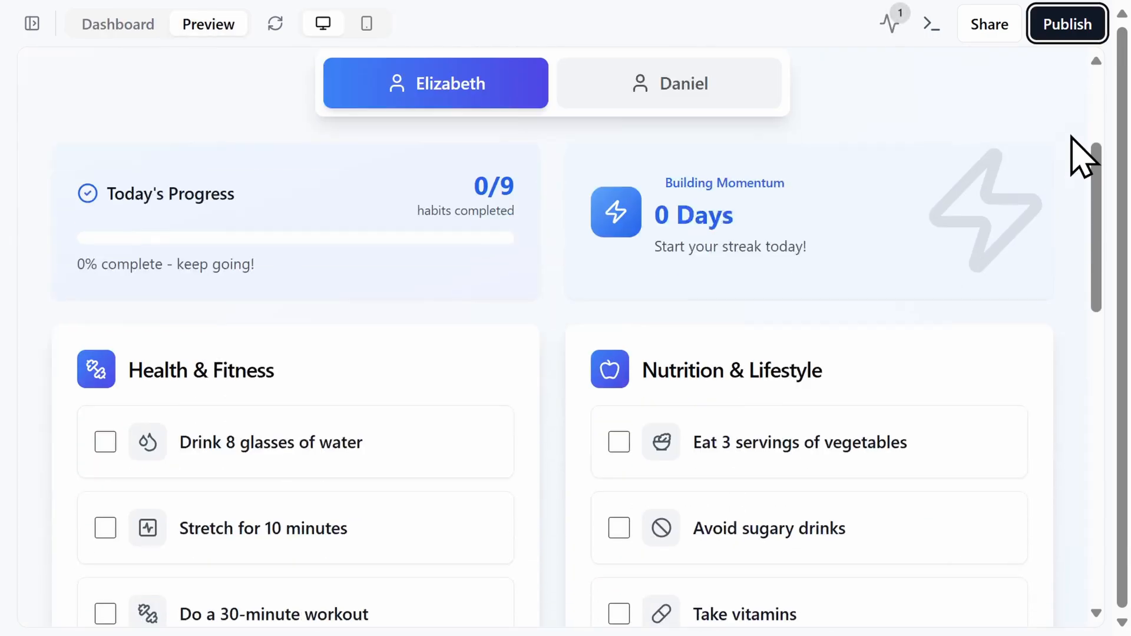
pyautogui.scroll(-3)
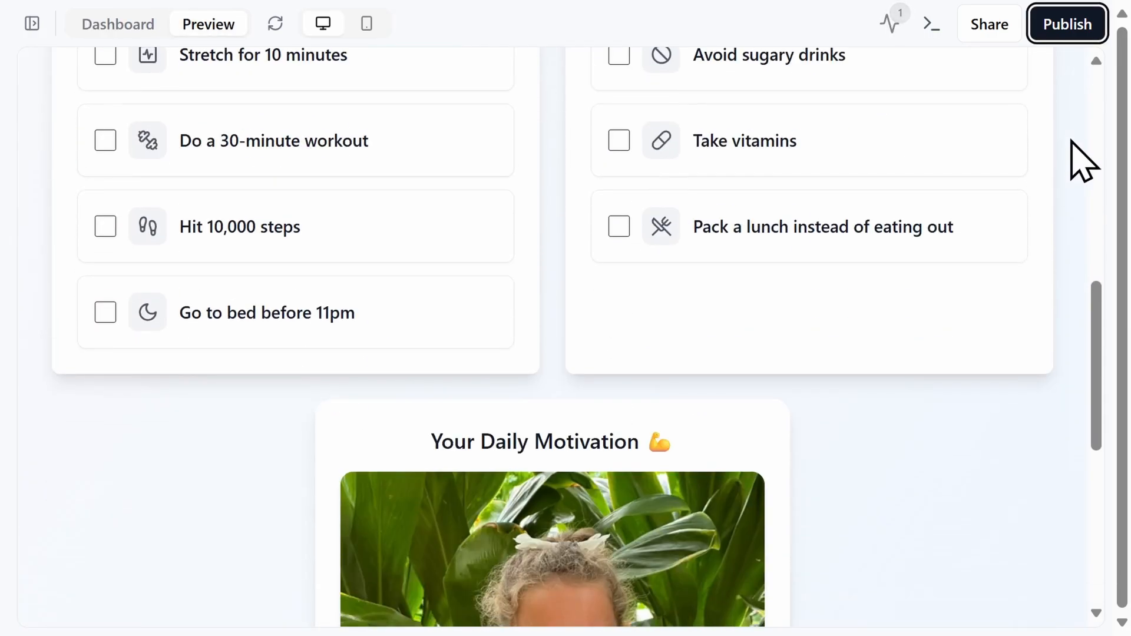
pyautogui.scroll(-3)
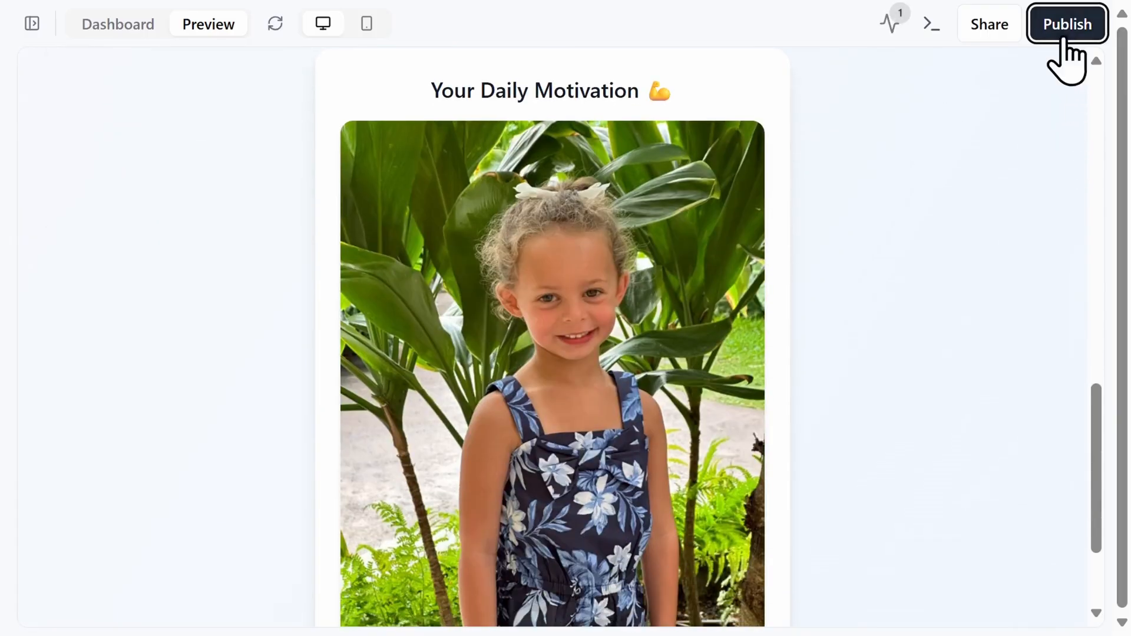
pyautogui.click(117, 23)
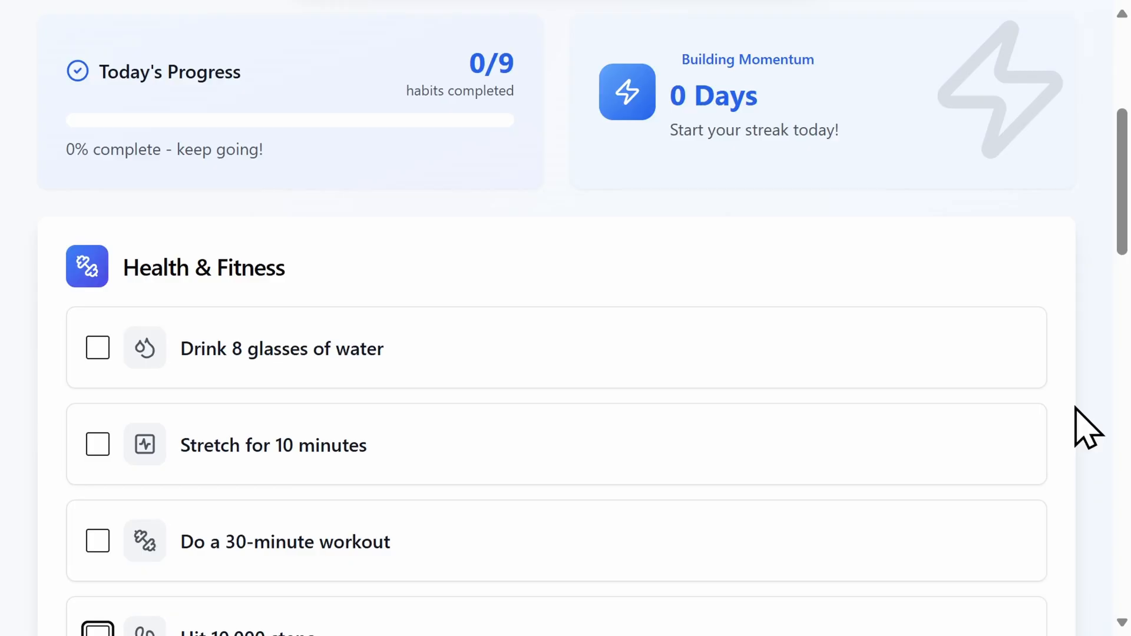
# Return to the builder and review the HabitCompletion records logged for both people.
pyautogui.scroll(-3)
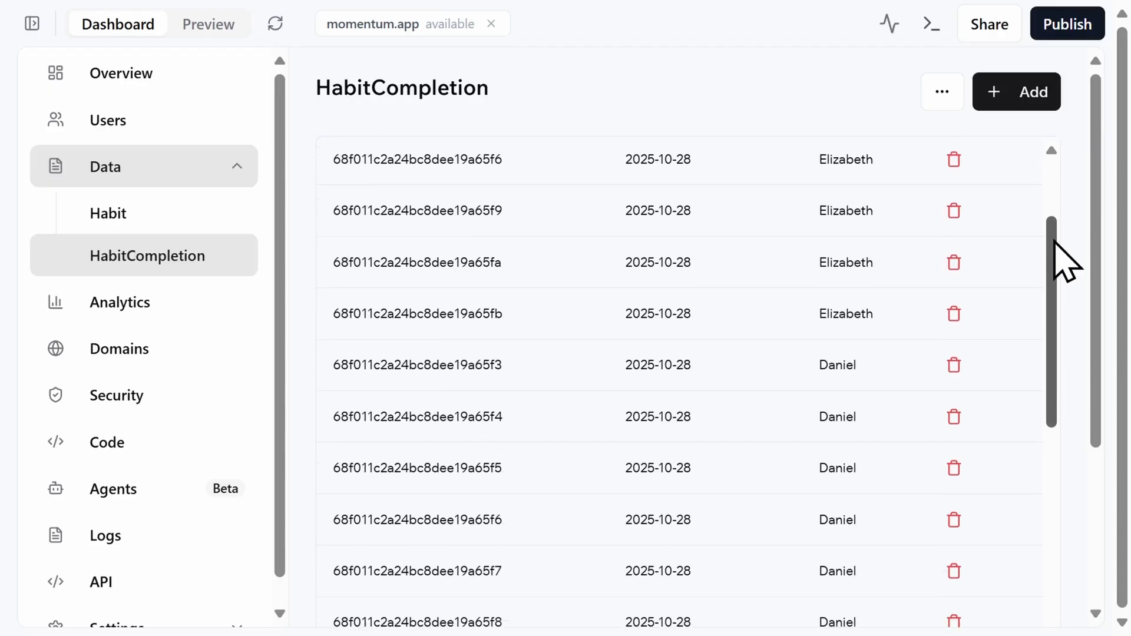
pyautogui.scroll(-3)
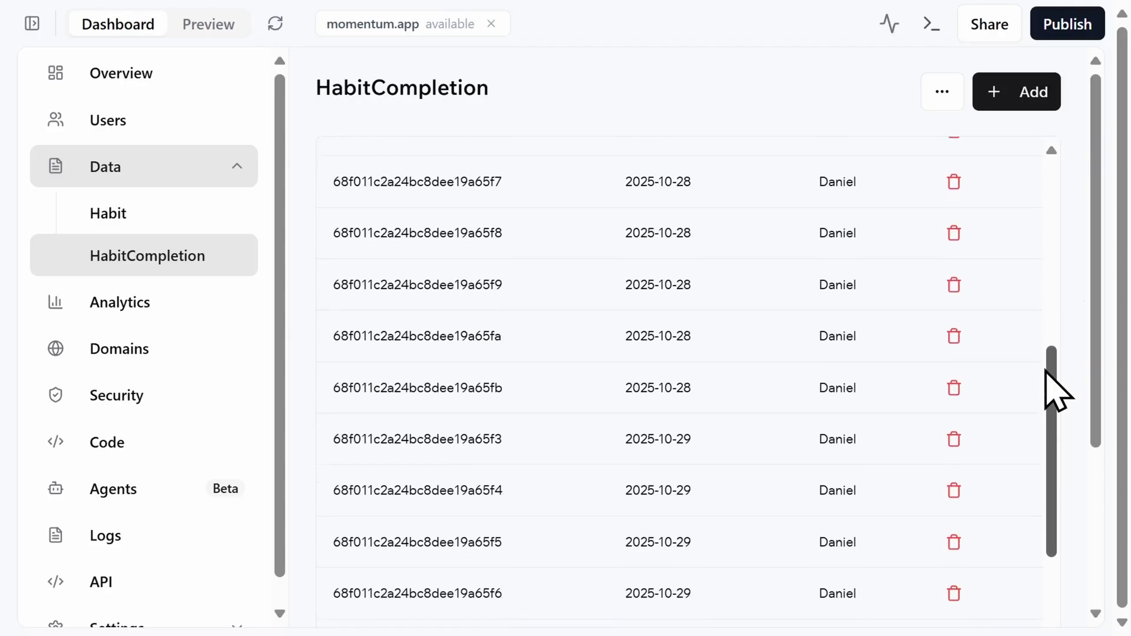
pyautogui.click(505, 23)
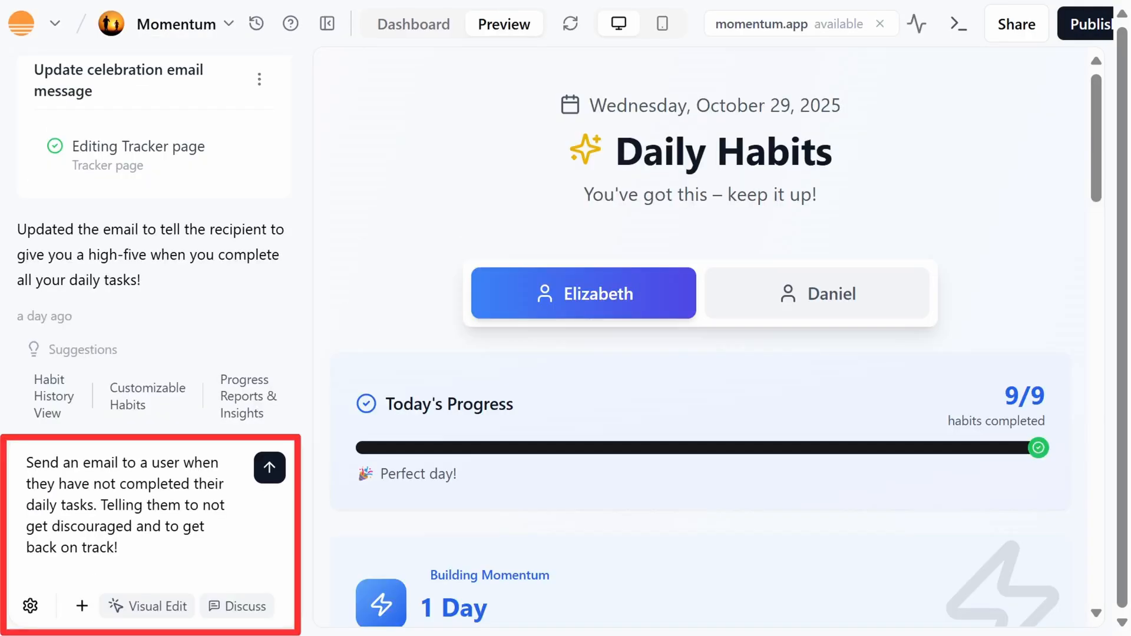
pyautogui.click(269, 468)
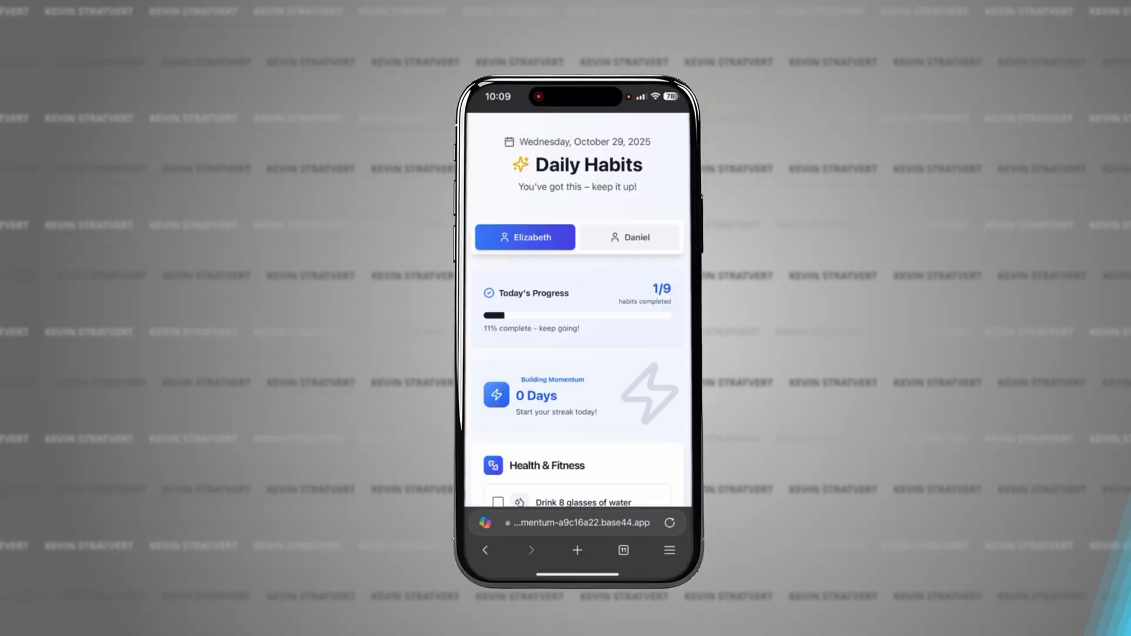
# Check off drinking 8 glasses of water on the phone, then generate Lauren's Chore List app.
pyautogui.scroll(-3)
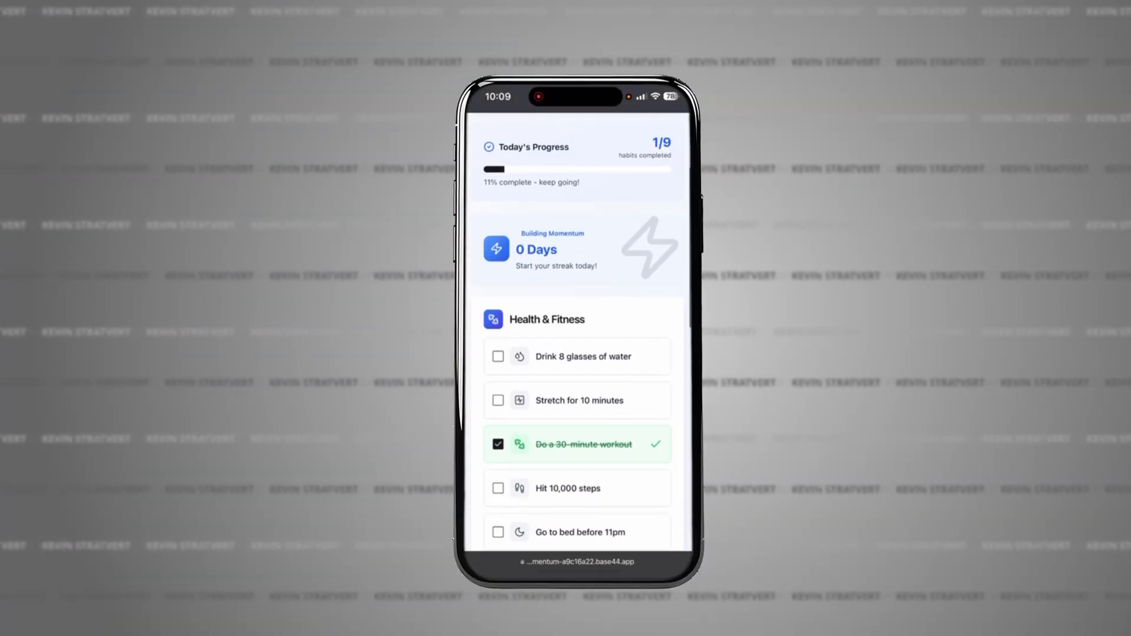
pyautogui.click(497, 355)
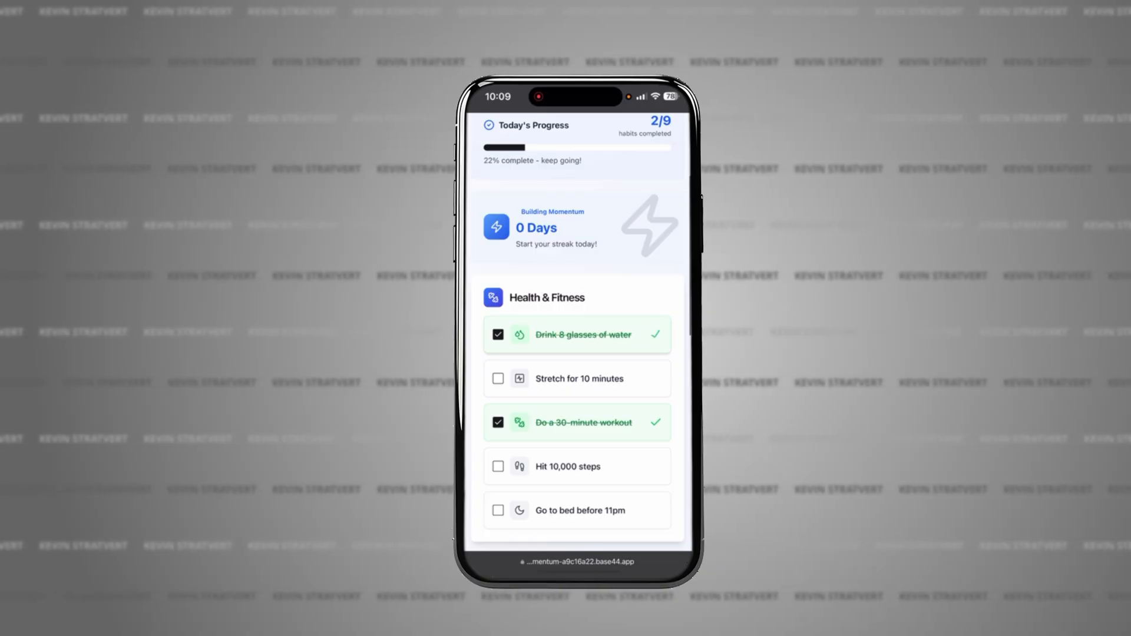
pyautogui.scroll(-3)
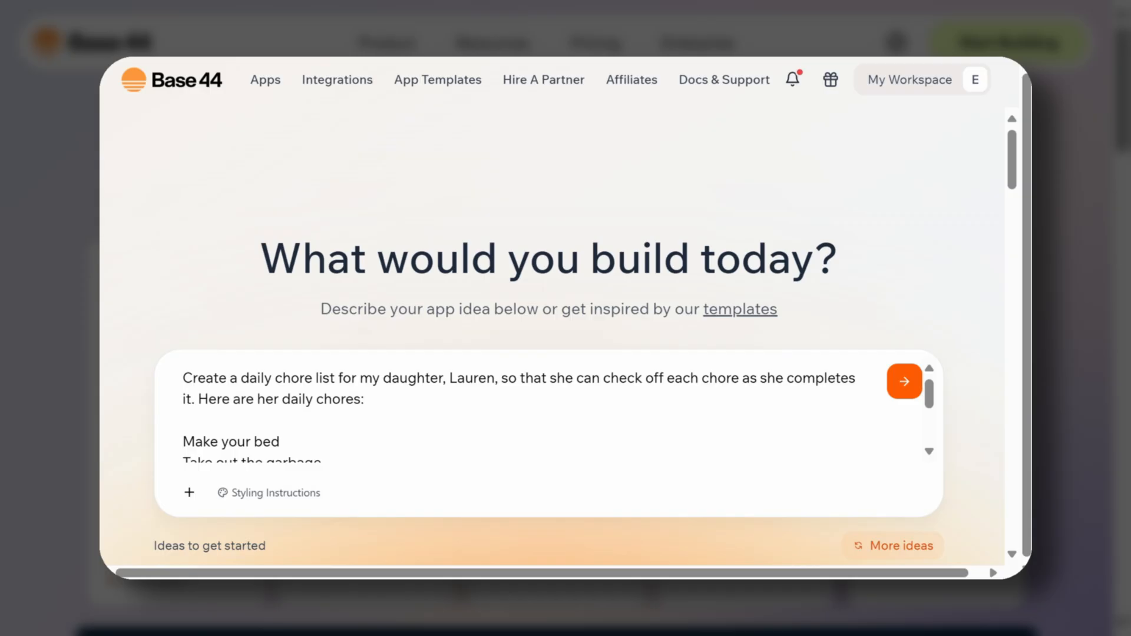
pyautogui.click(904, 381)
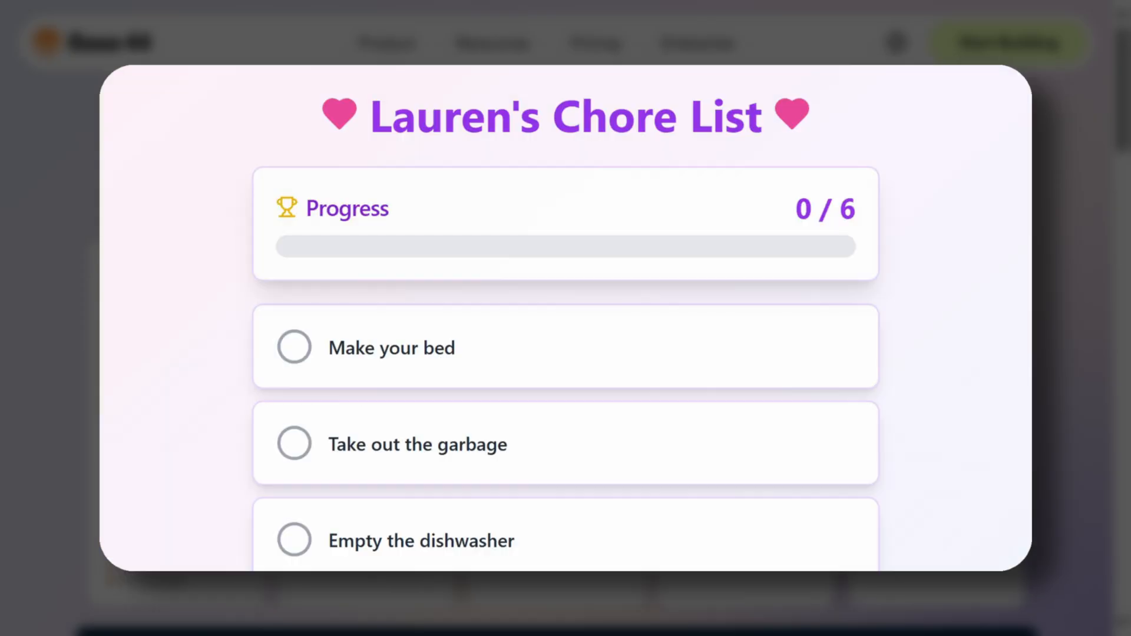